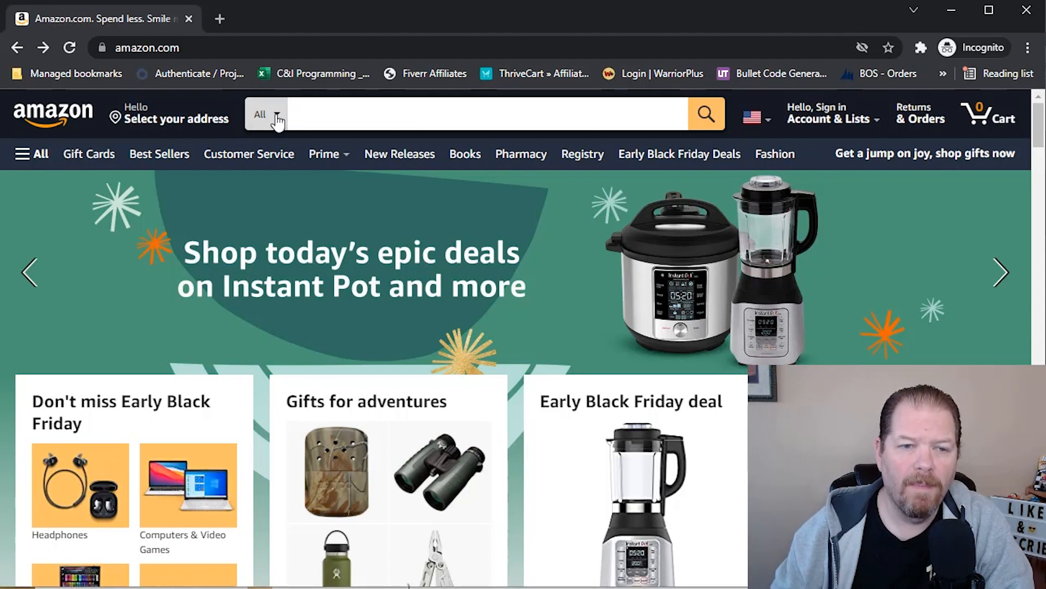
- Restrict the Amazon search to Digital Educational Resources and begin typing 'kids math problems'
{"action": "left_click", "coordinate": [266, 113]}
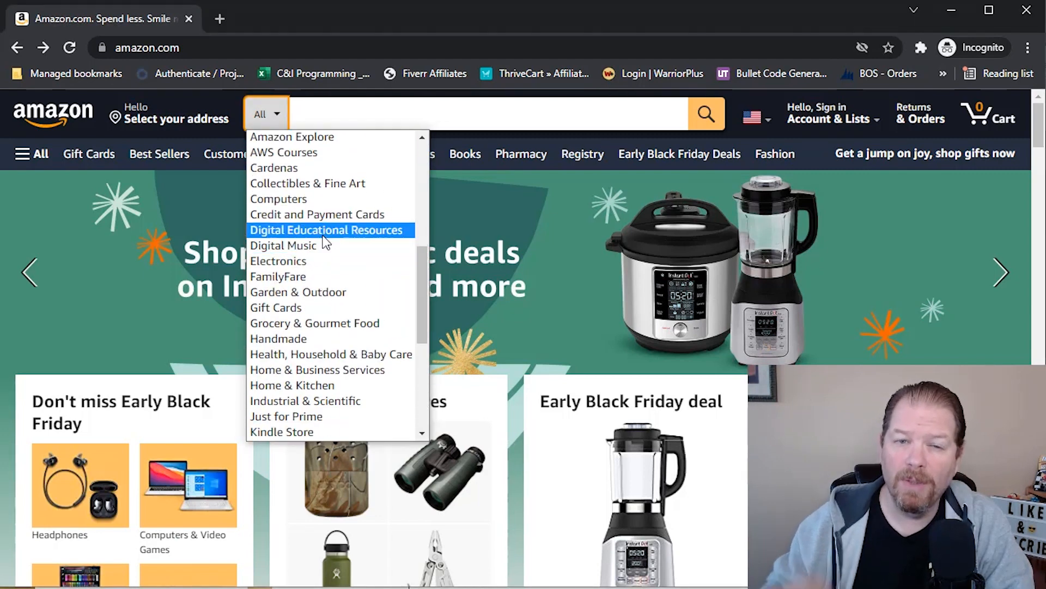
{"action": "left_click", "coordinate": [328, 230]}
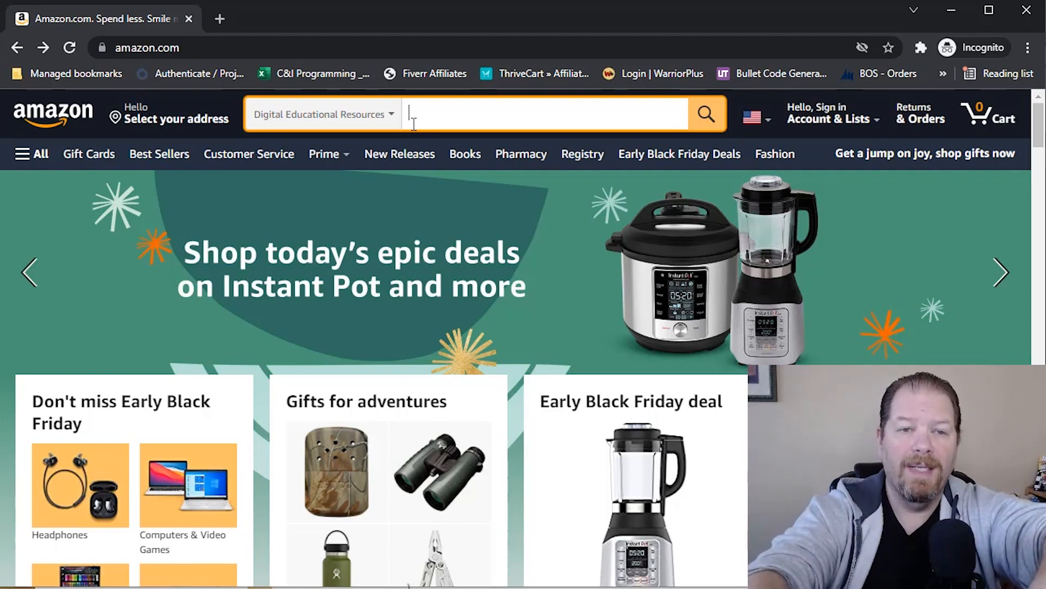
{"action": "type", "text": "kids math pro"}
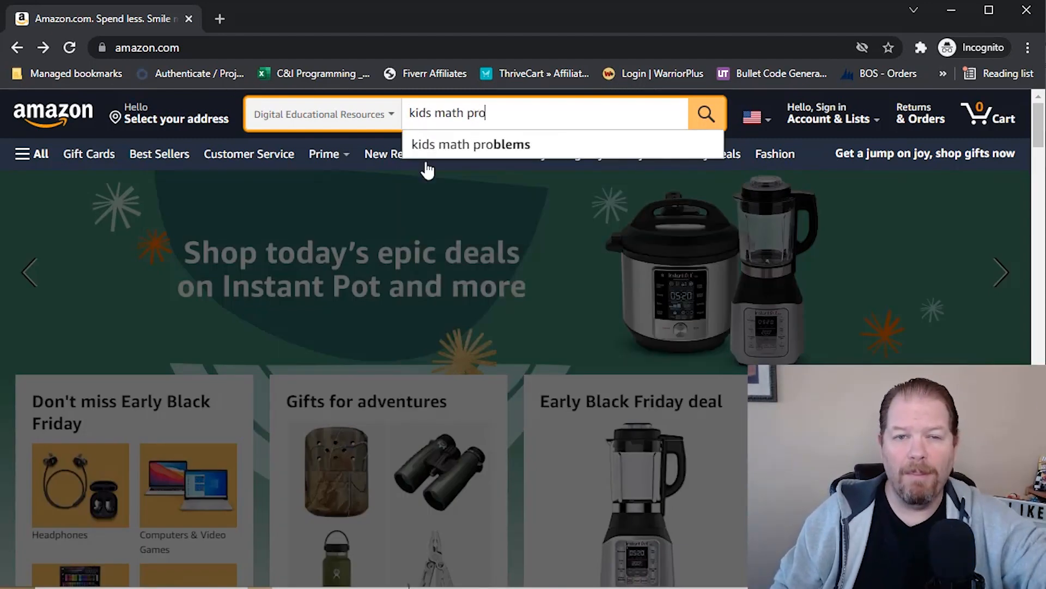
{"action": "mouse_move", "coordinate": [471, 144]}
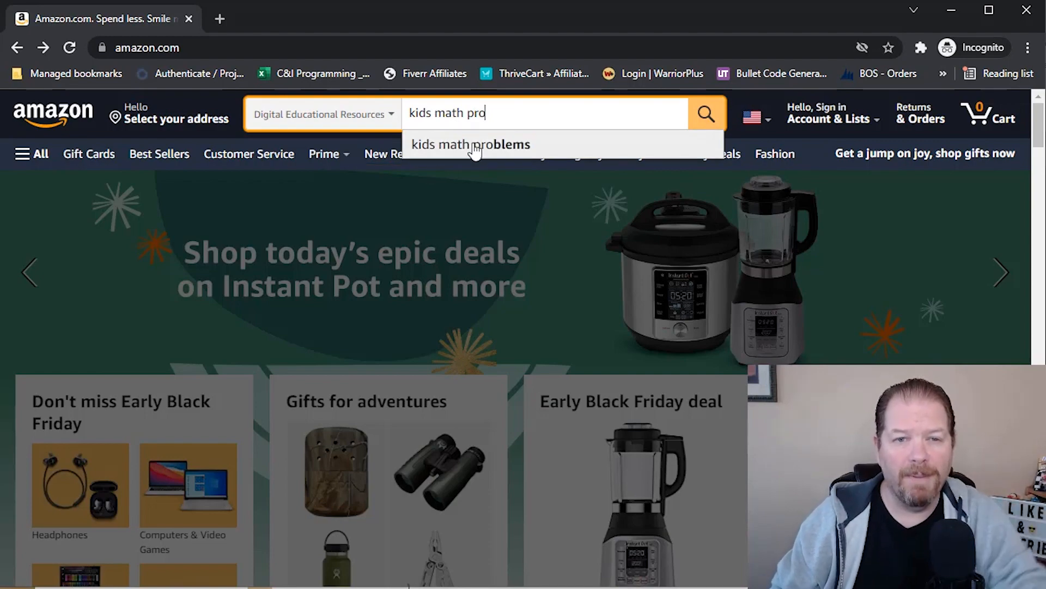
- Run the 'kids math problems' search and narrow the results to Digital Educational Resources (61 listings)
{"action": "left_click", "coordinate": [471, 144]}
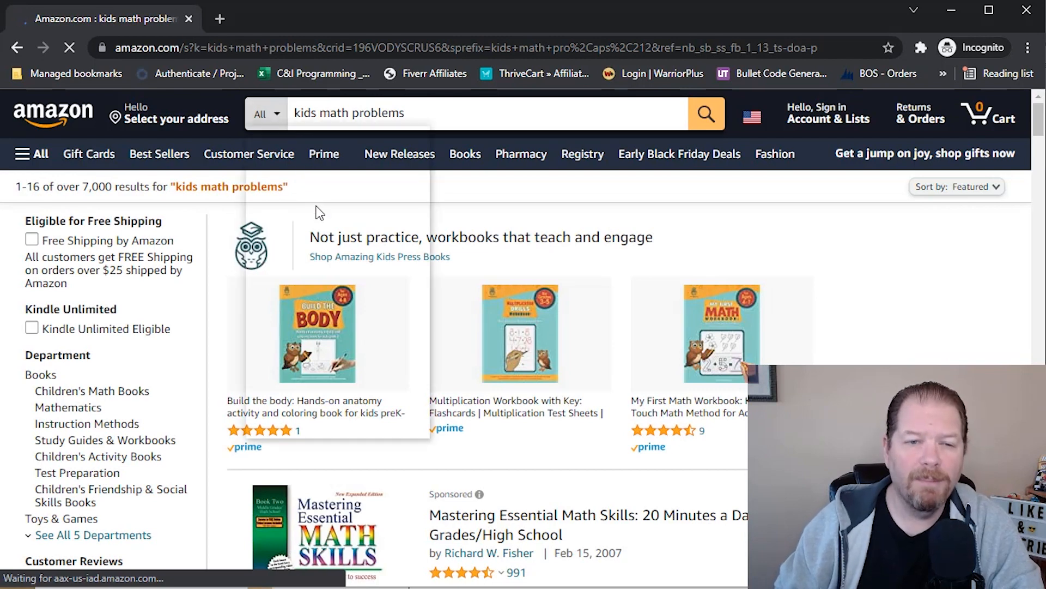
{"action": "left_click", "coordinate": [265, 112]}
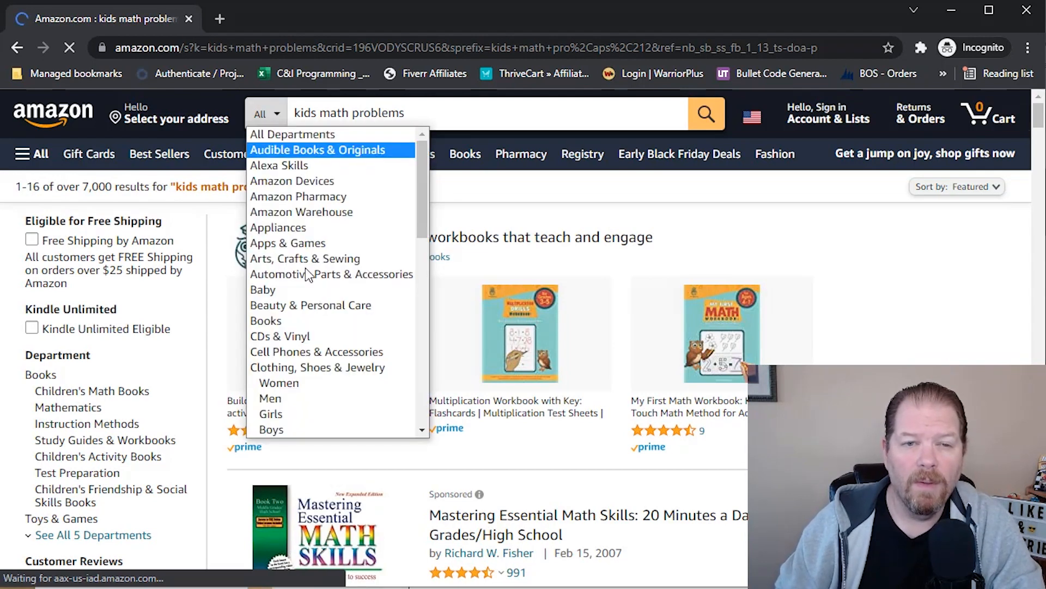
{"action": "mouse_move", "coordinate": [331, 274]}
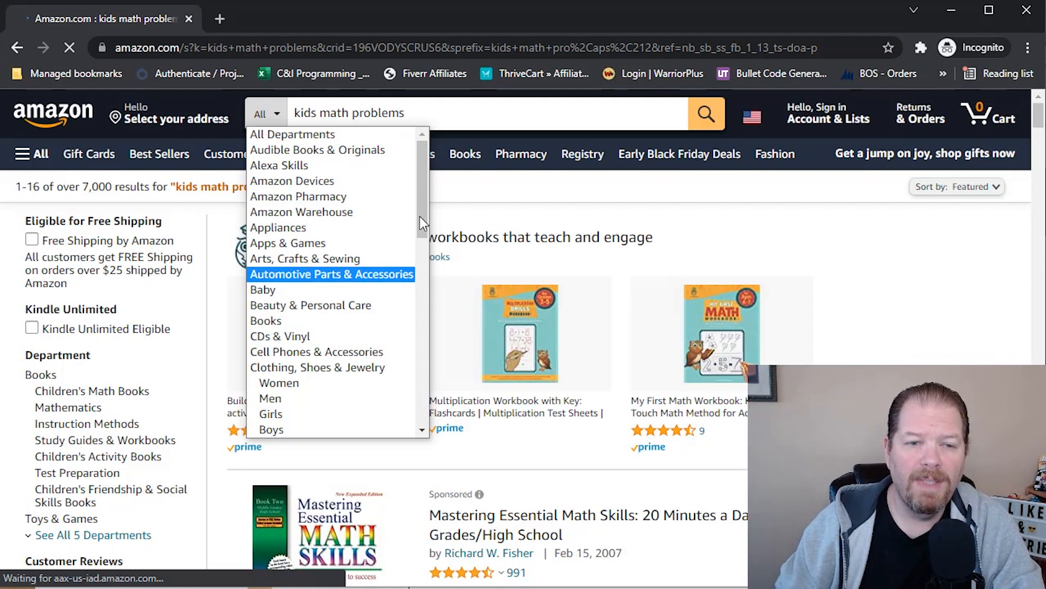
{"action": "scroll", "scroll_direction": "down", "scroll_amount": 3}
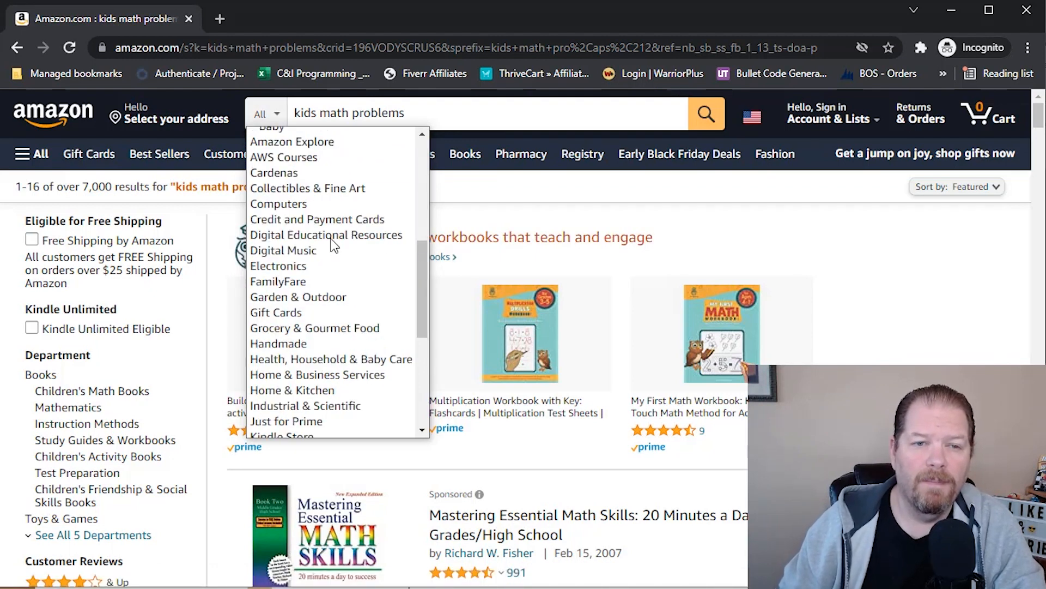
{"action": "left_click", "coordinate": [326, 235]}
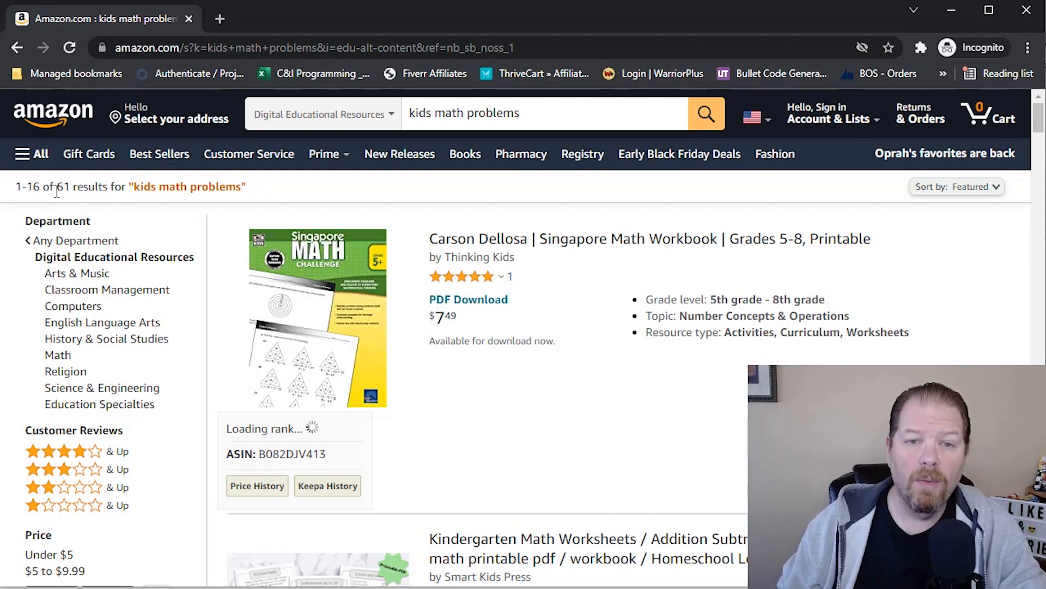
- Scroll through the printable math workbook listings in the Amazon results
{"action": "scroll", "scroll_direction": "down", "scroll_amount": 3}
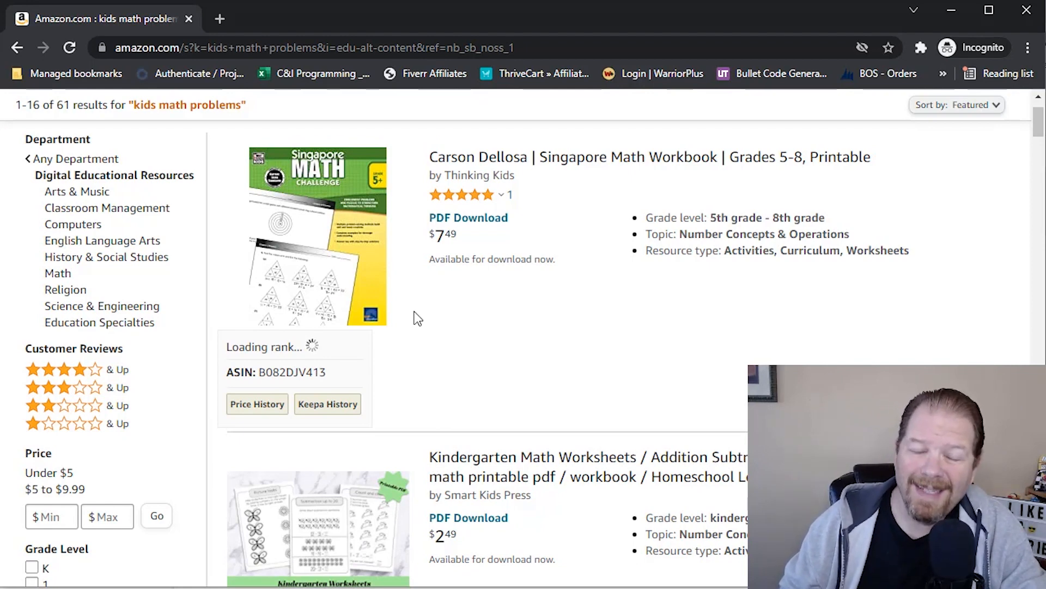
{"action": "mouse_move", "coordinate": [434, 308]}
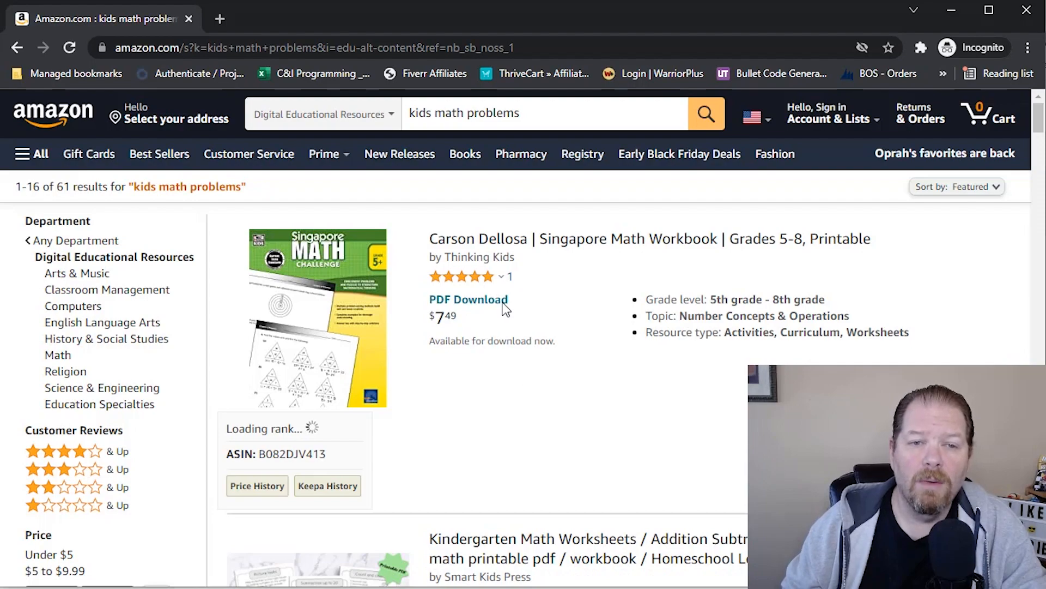
{"action": "scroll", "scroll_direction": "down", "scroll_amount": 3}
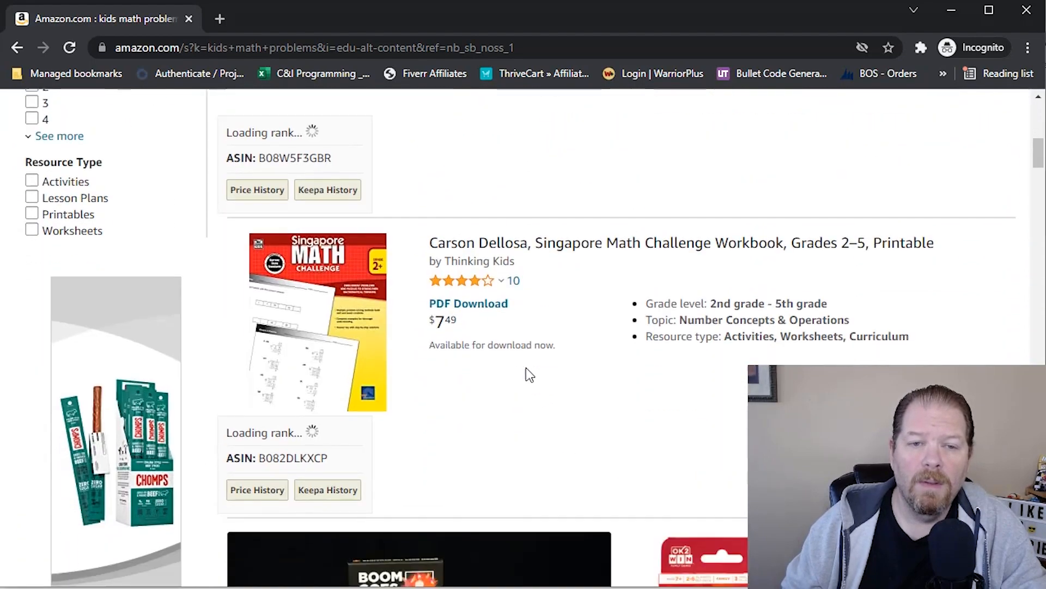
{"action": "scroll", "scroll_direction": "down", "scroll_amount": 3}
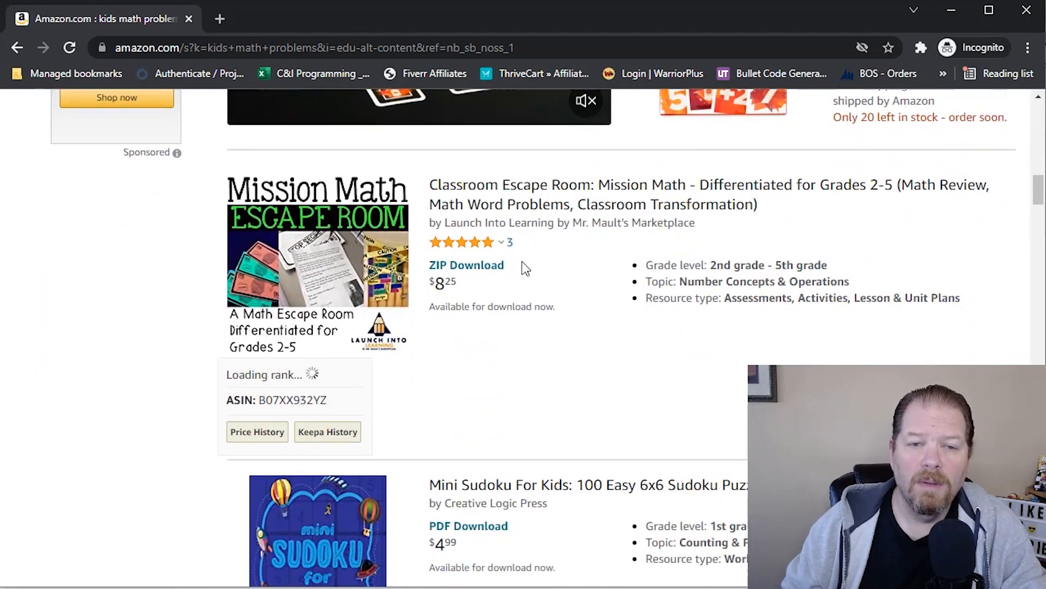
{"action": "scroll", "scroll_direction": "down", "scroll_amount": 3}
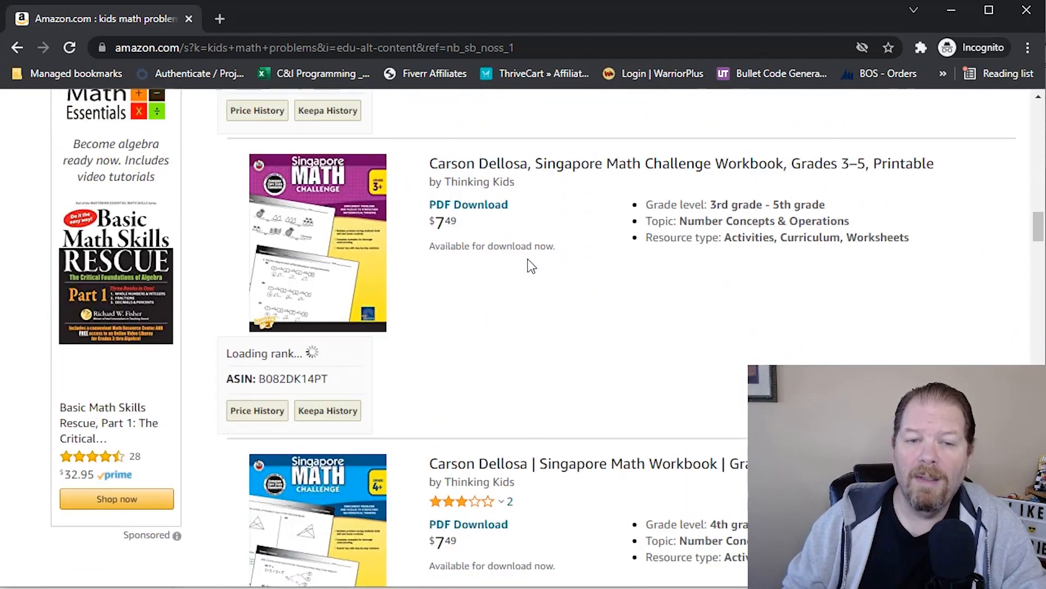
{"action": "scroll", "scroll_direction": "down", "scroll_amount": 3}
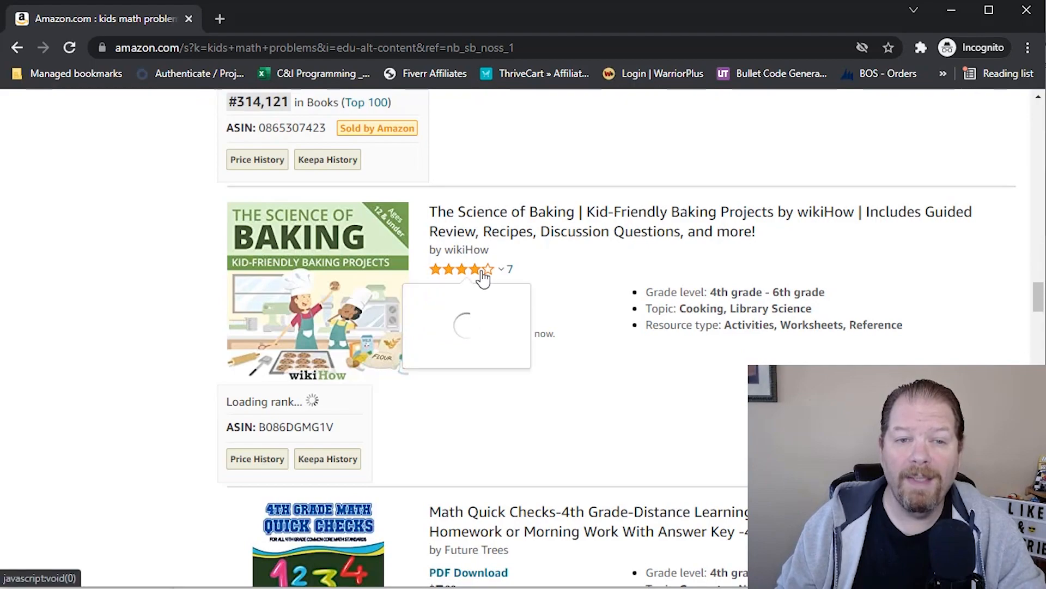
{"action": "scroll", "scroll_direction": "down", "scroll_amount": 3}
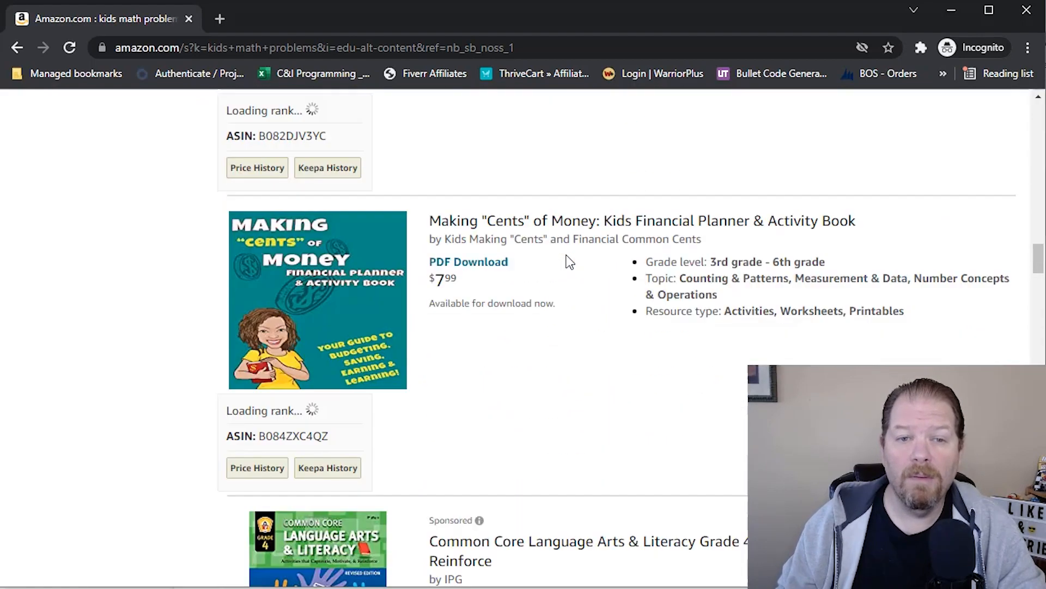
{"action": "scroll", "scroll_direction": "down", "scroll_amount": 3}
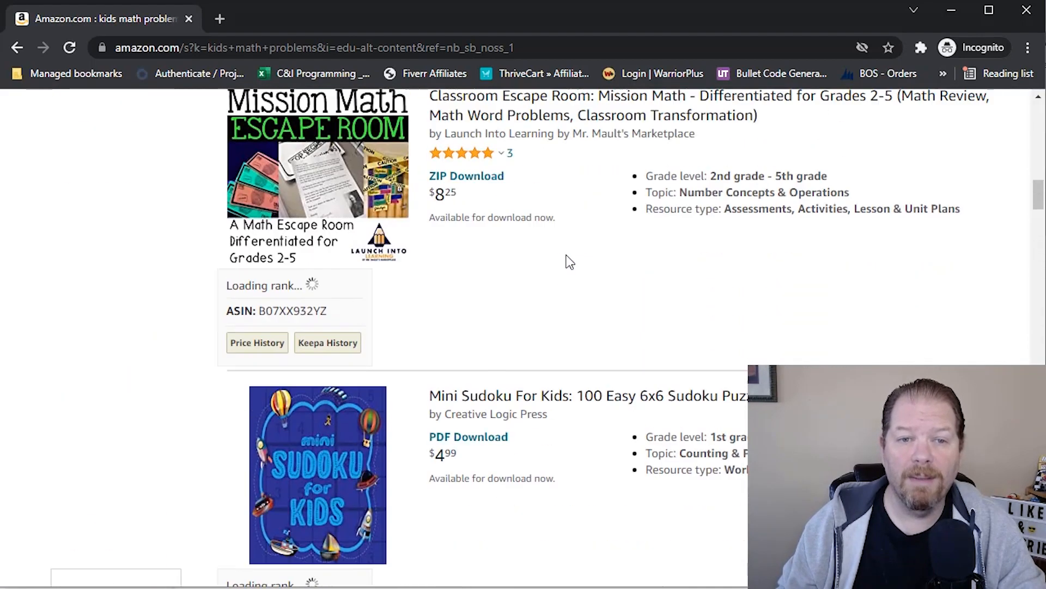
{"action": "scroll", "scroll_direction": "up", "scroll_amount": 3}
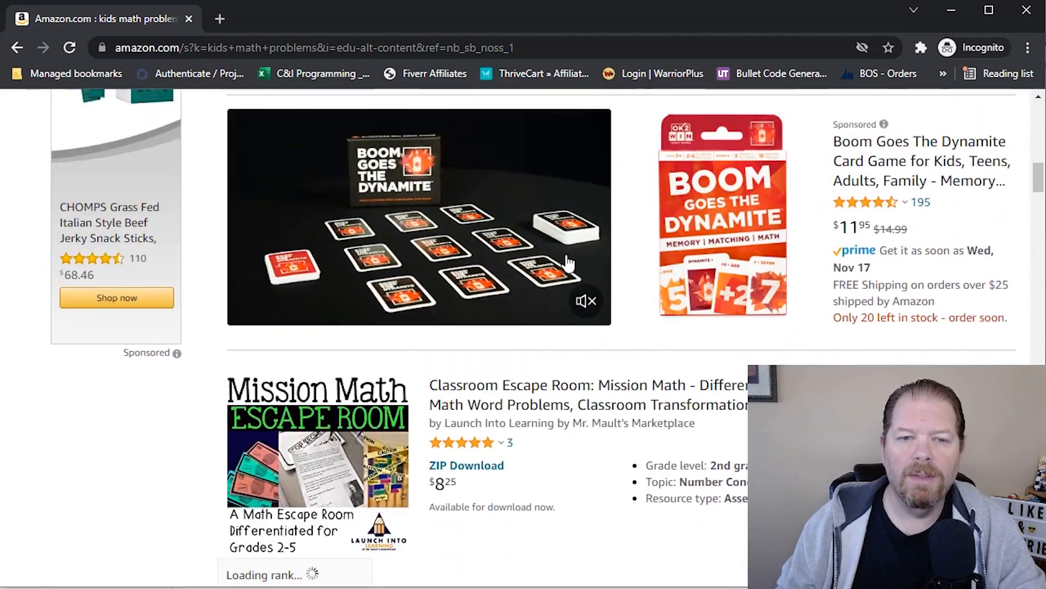
{"action": "scroll", "scroll_direction": "down", "scroll_amount": 3}
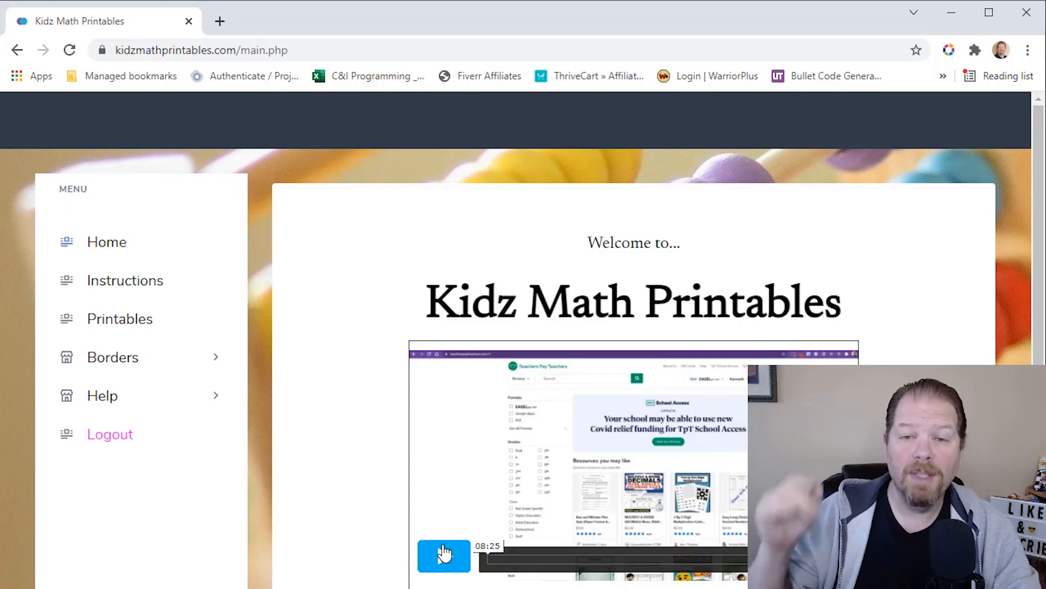
{"action": "left_click", "coordinate": [443, 556]}
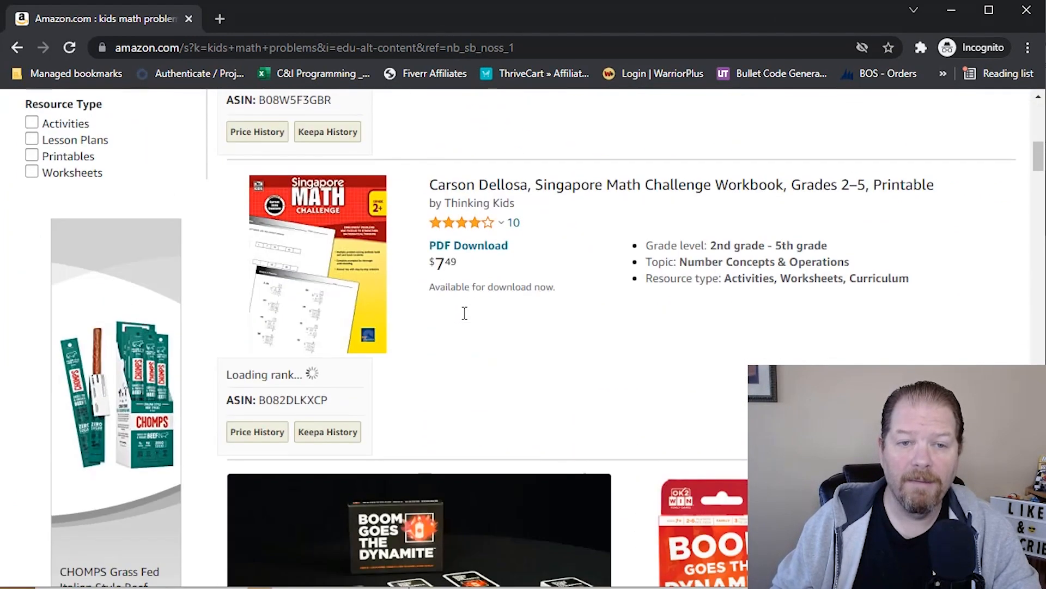
{"action": "scroll", "scroll_direction": "down", "scroll_amount": 3}
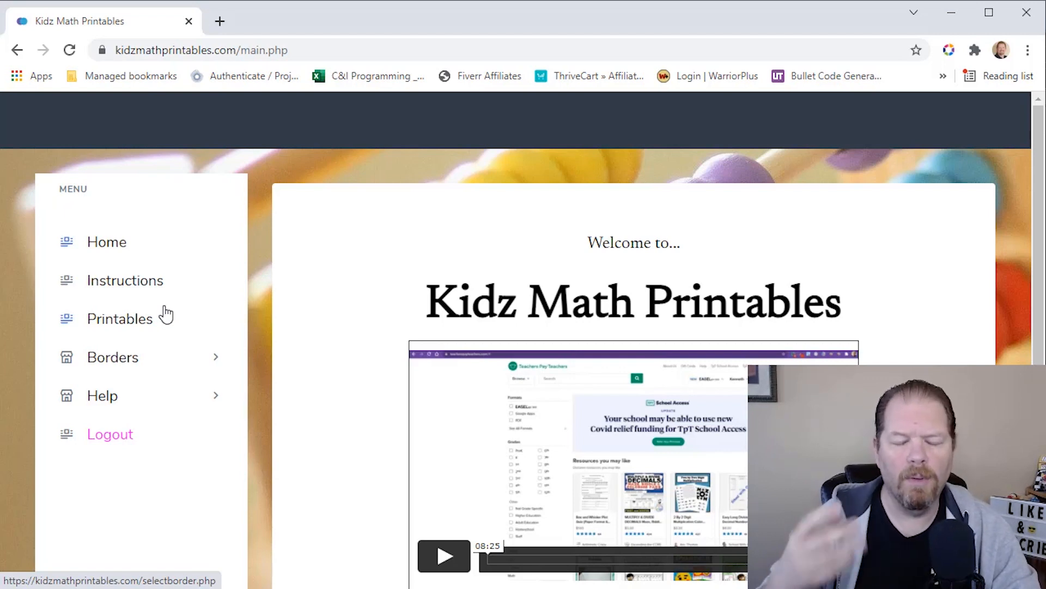
{"action": "mouse_move", "coordinate": [159, 327]}
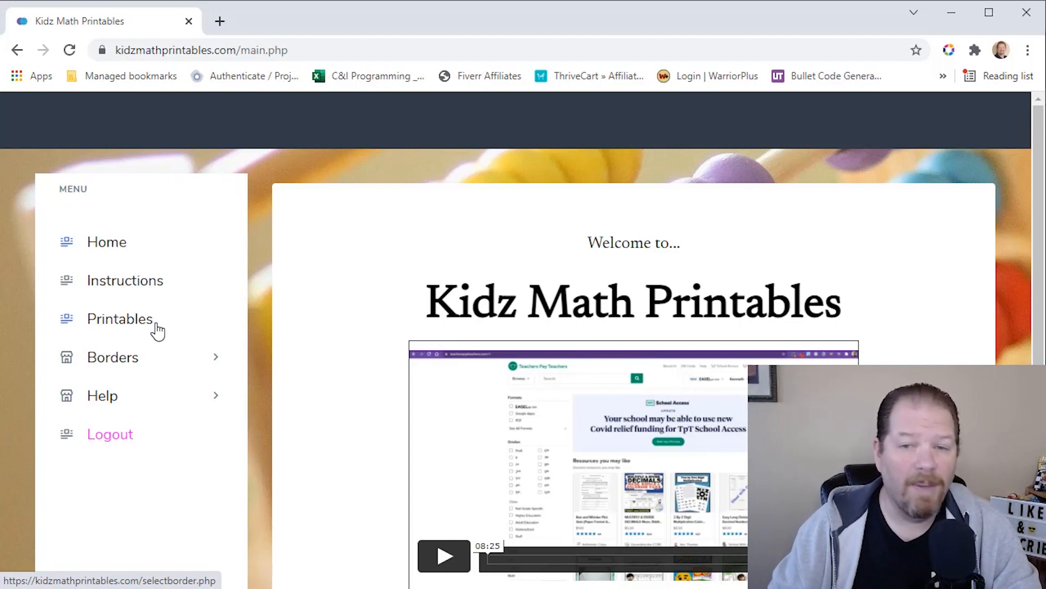
- Start a new printable worksheet and choose the Beaded Square system border
{"action": "left_click", "coordinate": [120, 319]}
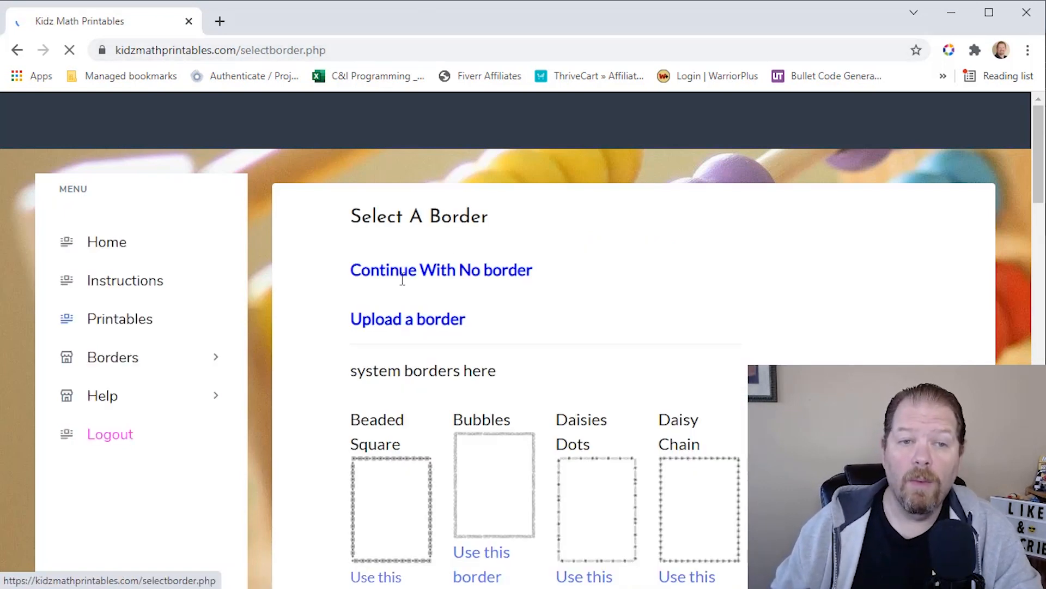
{"action": "left_click", "coordinate": [408, 318]}
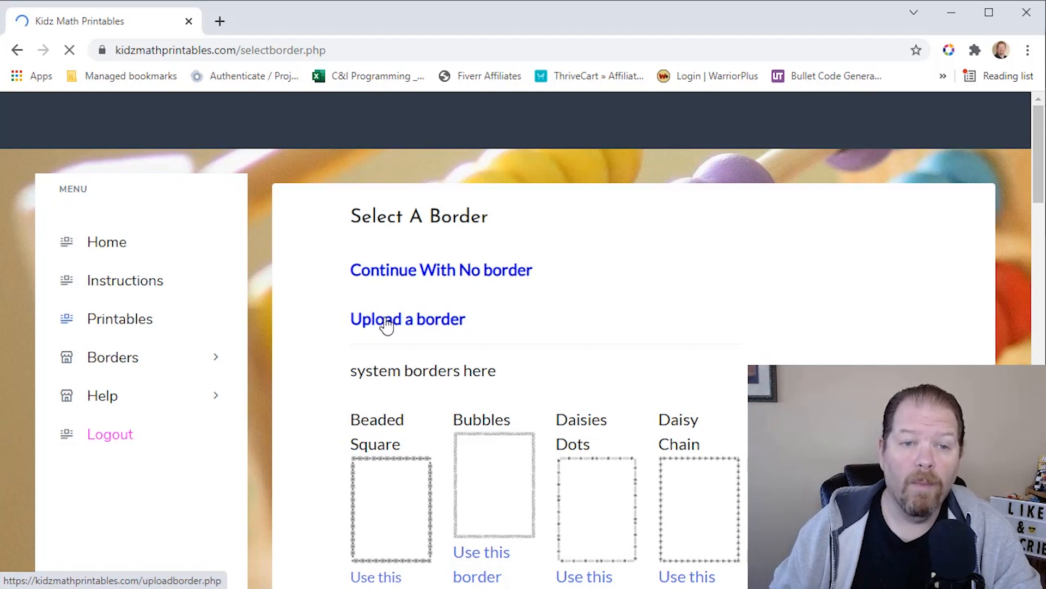
{"action": "scroll", "scroll_direction": "down", "scroll_amount": 3}
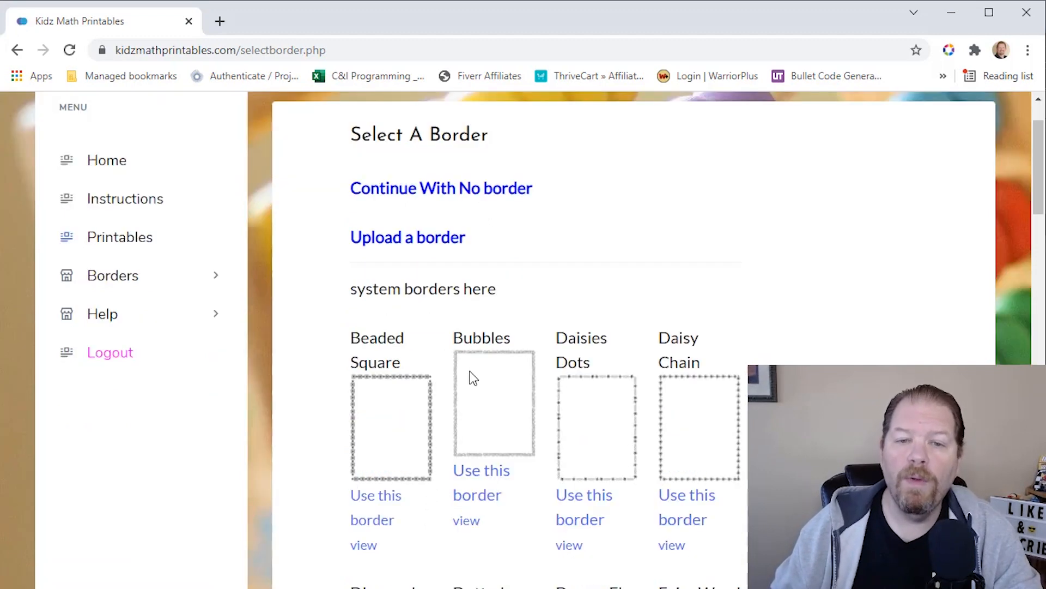
{"action": "mouse_move", "coordinate": [446, 386]}
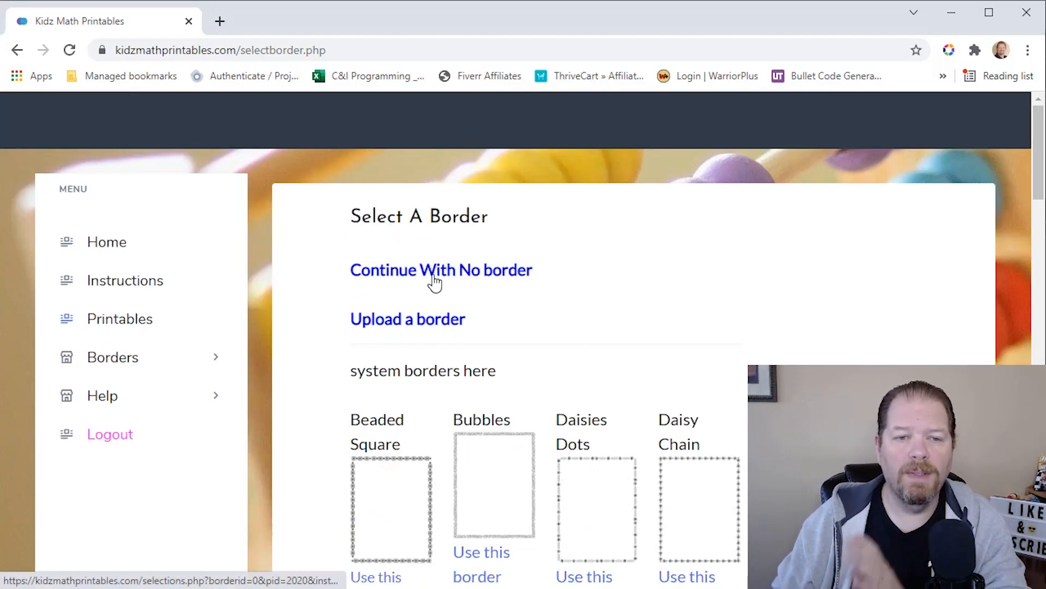
{"action": "scroll", "scroll_direction": "down", "scroll_amount": 3}
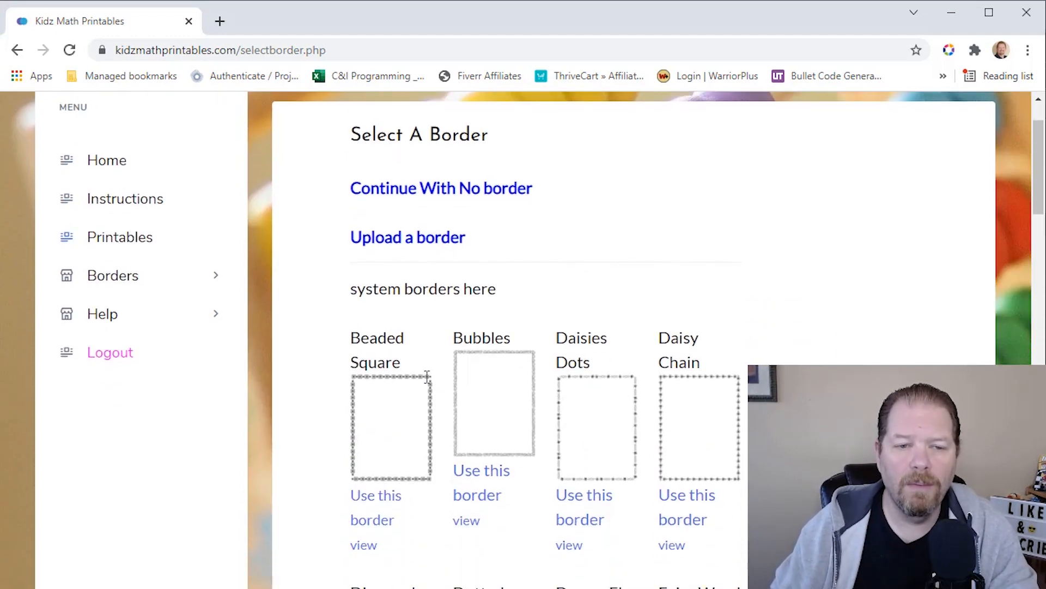
{"action": "scroll", "scroll_direction": "down", "scroll_amount": 3}
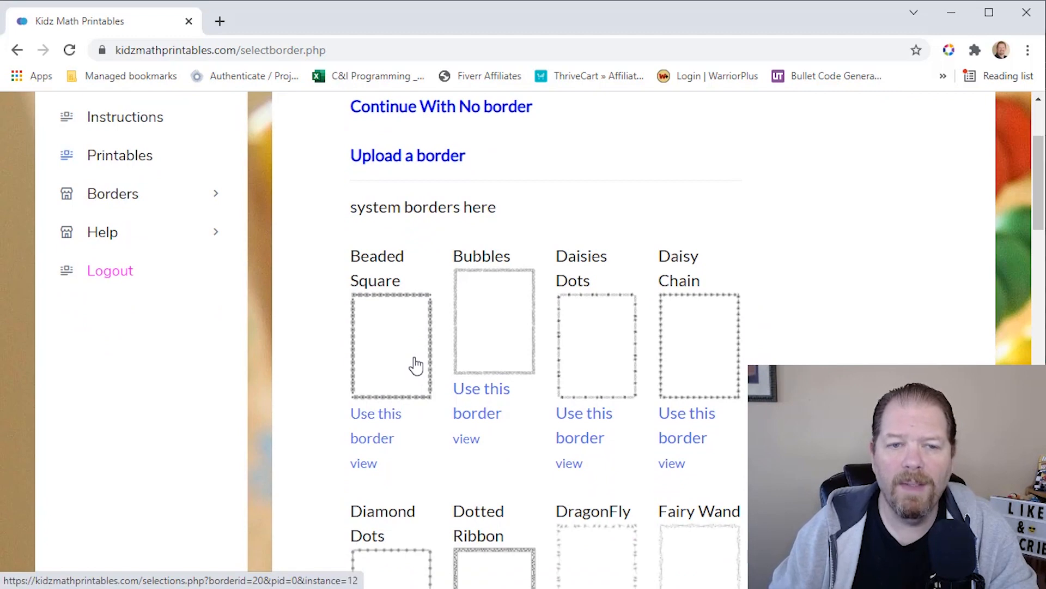
{"action": "left_click", "coordinate": [372, 425]}
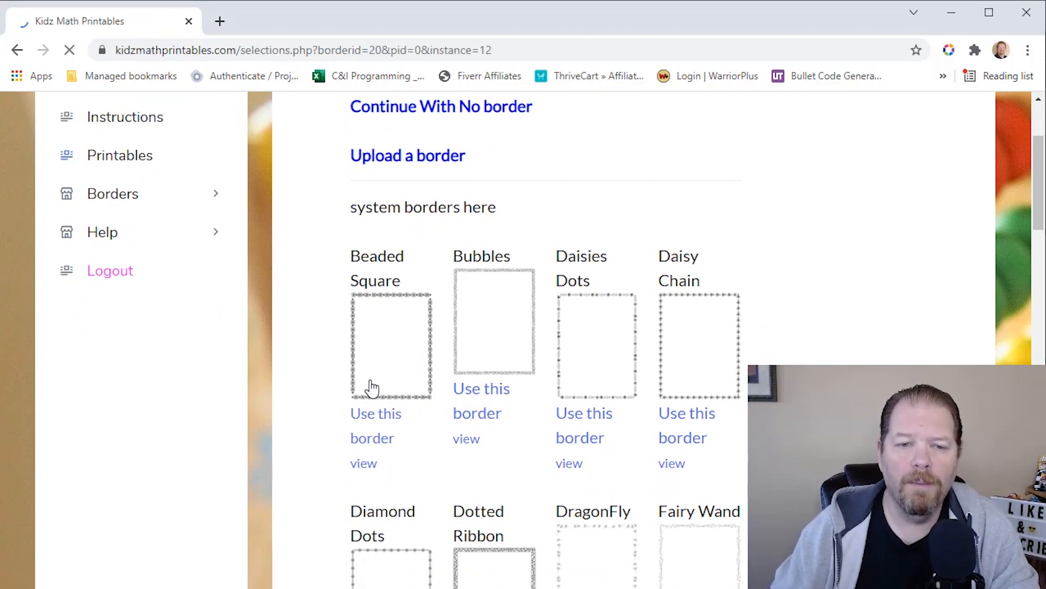
- Keep Addition with numbers 1-9 as the difficulty and set 10 pages
{"action": "left_click", "coordinate": [372, 425]}
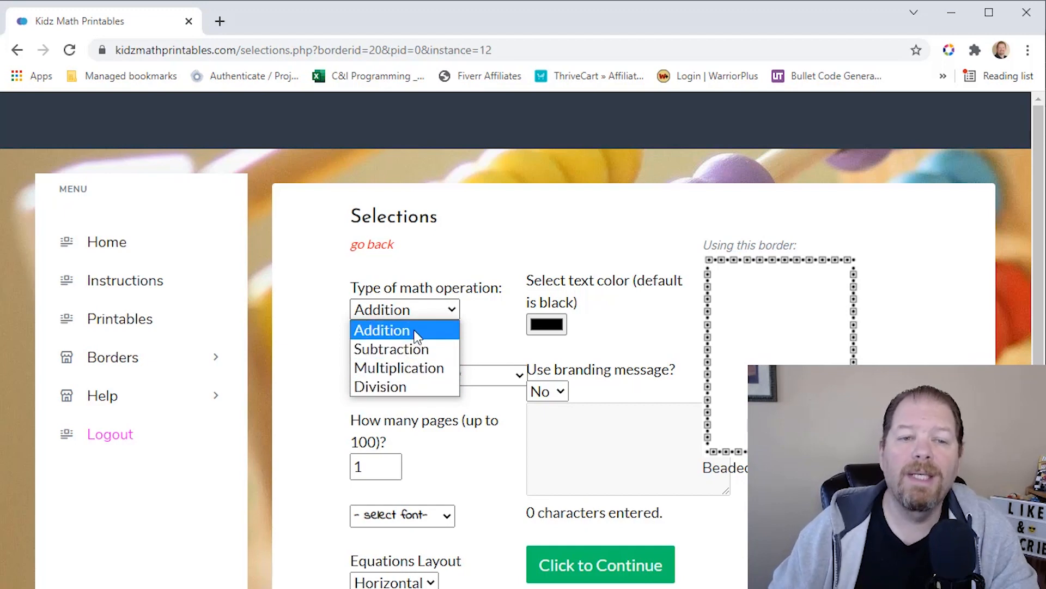
{"action": "left_click", "coordinate": [382, 329]}
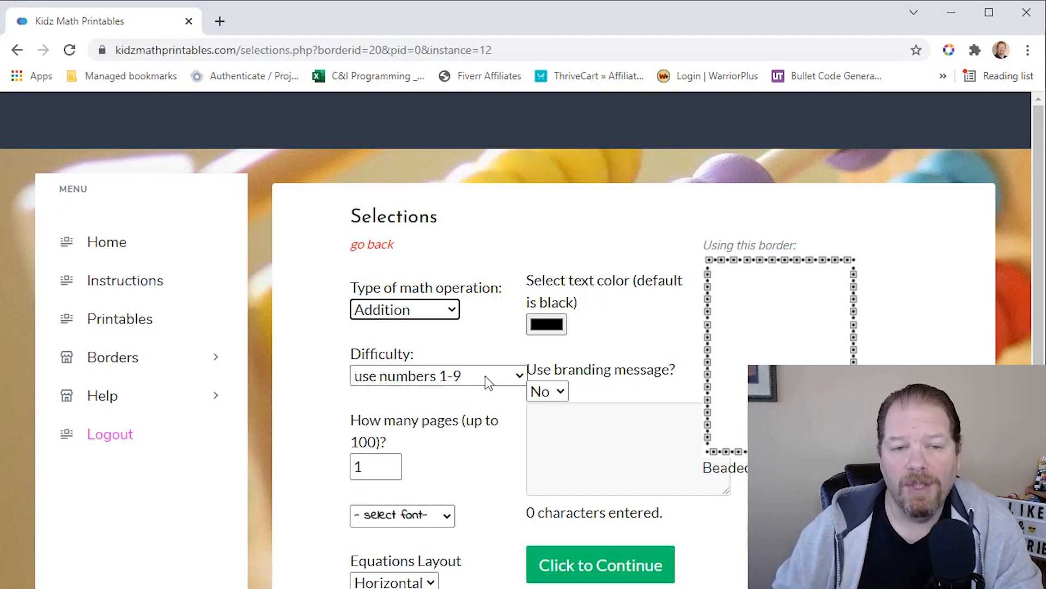
{"action": "left_click", "coordinate": [437, 375]}
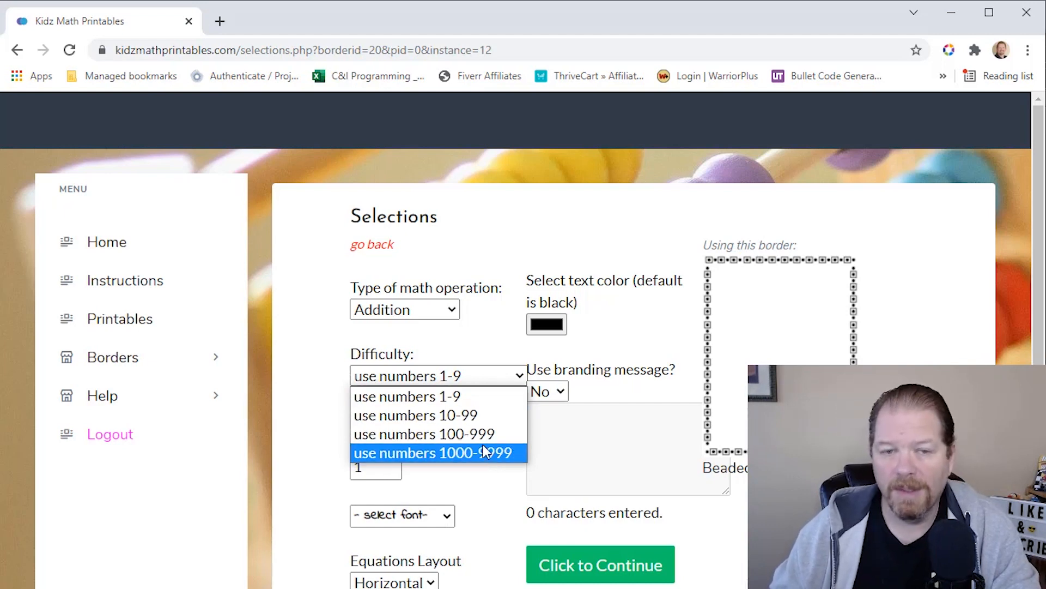
{"action": "left_click", "coordinate": [407, 396]}
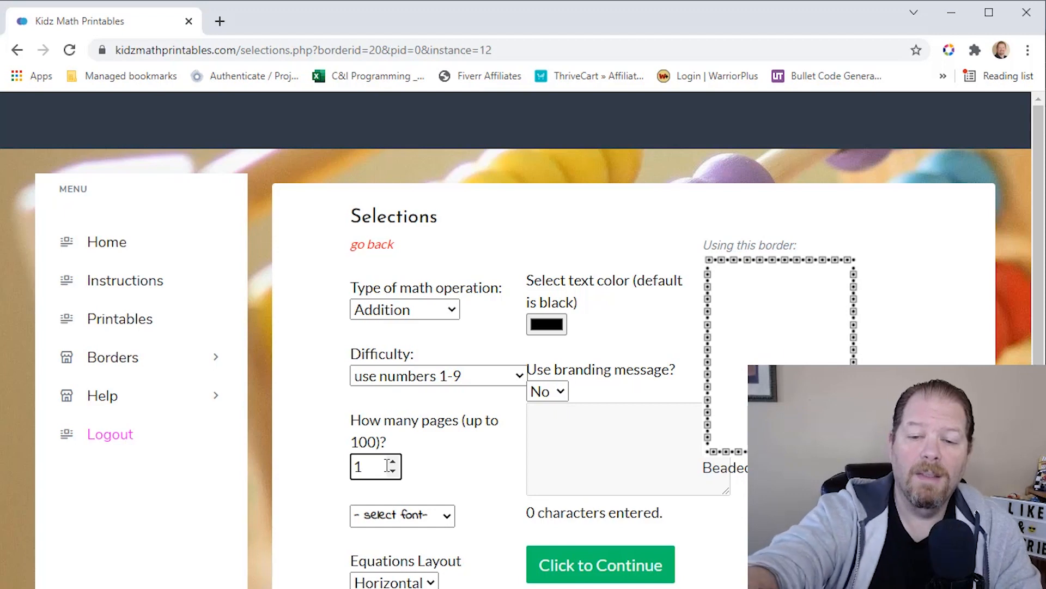
{"action": "type", "text": "0"}
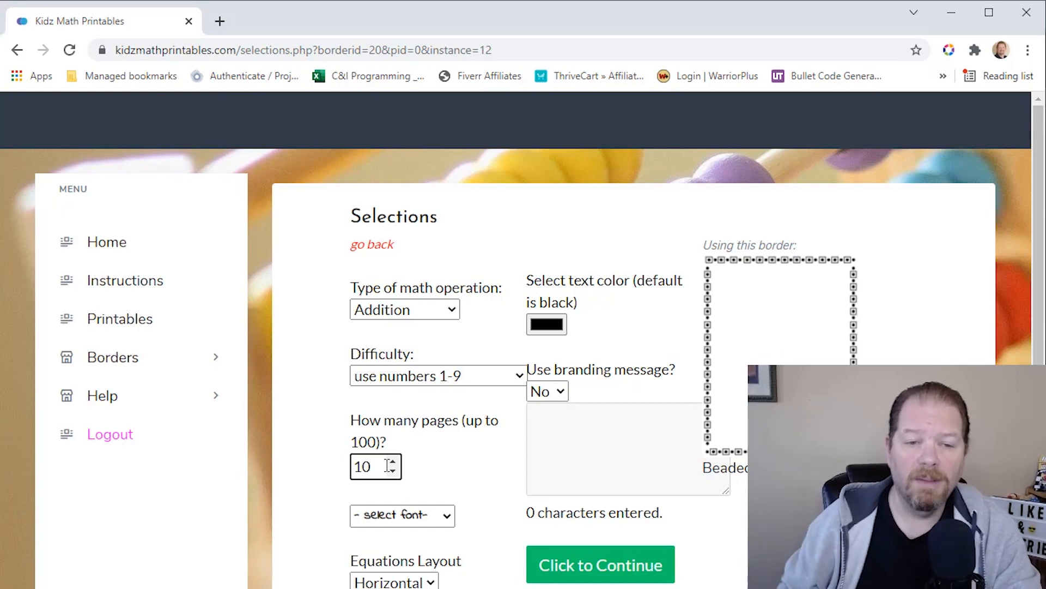
- Use the Walter Turncoat font and lay the equations out vertically
{"action": "left_click", "coordinate": [402, 515]}
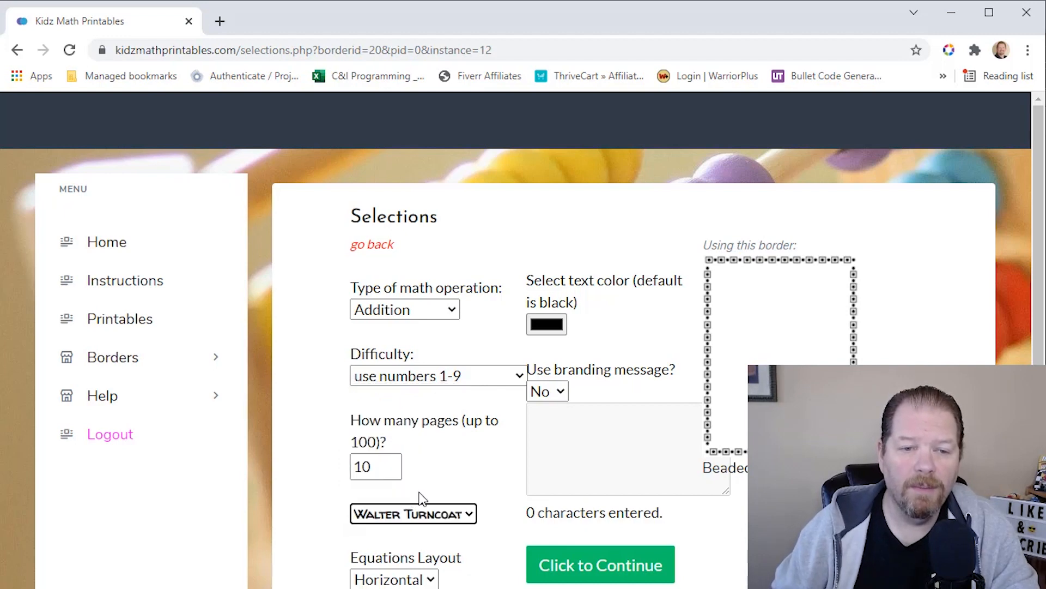
{"action": "scroll", "scroll_direction": "down", "scroll_amount": 3}
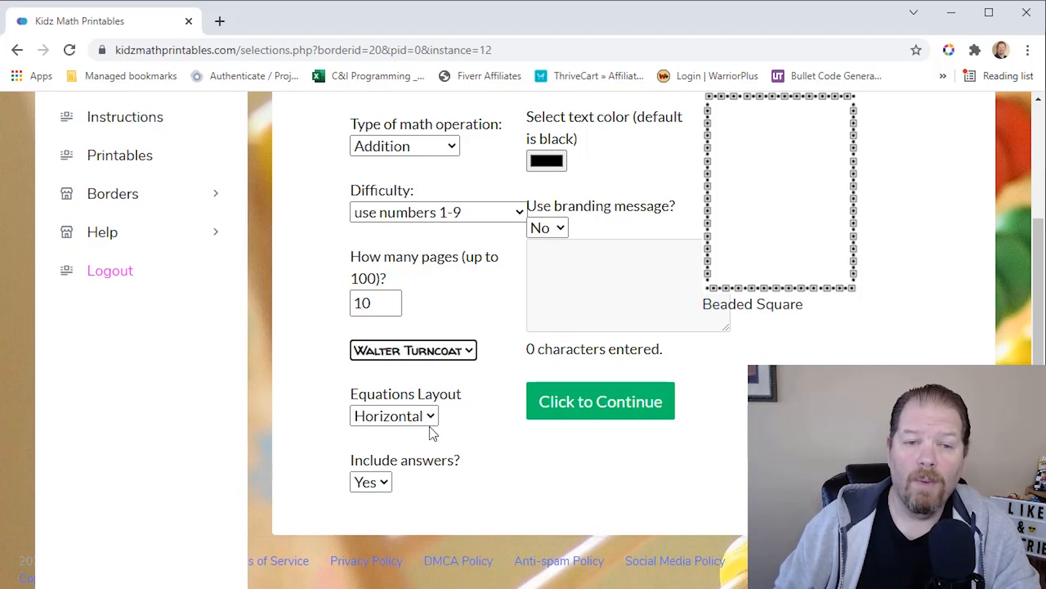
{"action": "left_click", "coordinate": [393, 415]}
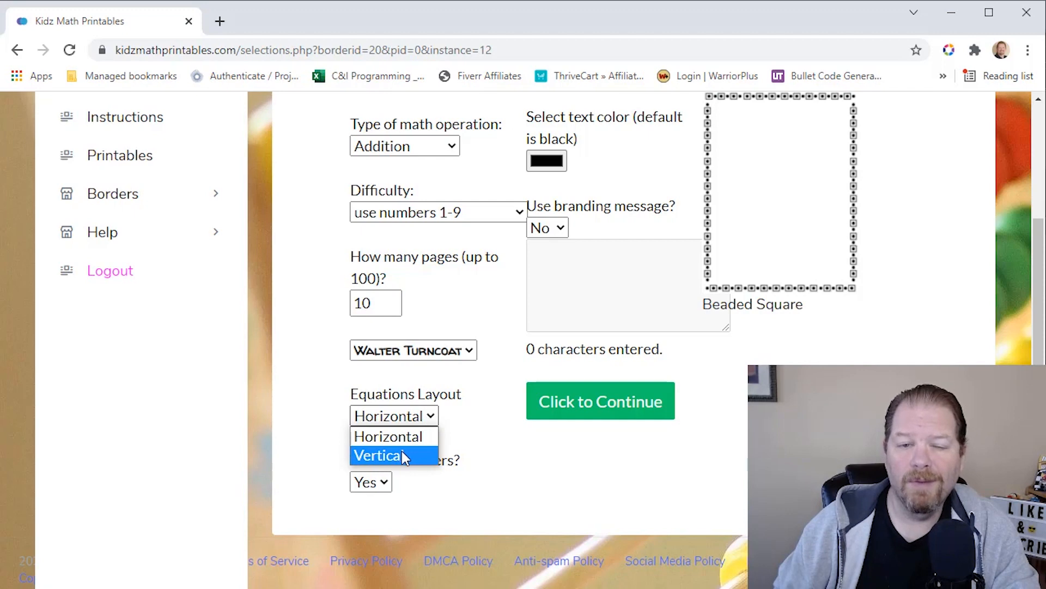
{"action": "left_click", "coordinate": [379, 456]}
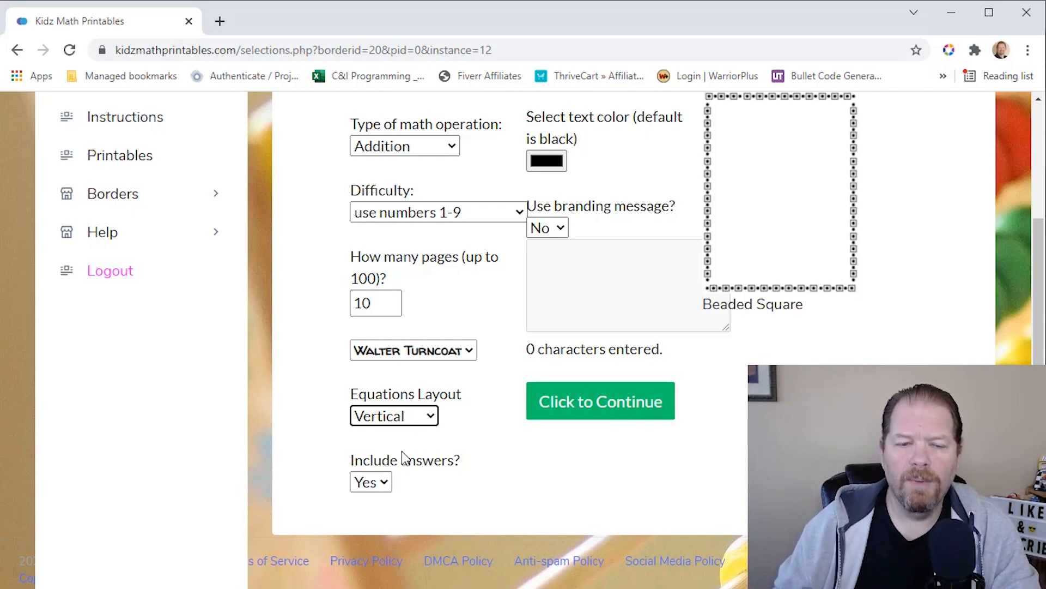
{"action": "mouse_move", "coordinate": [600, 400]}
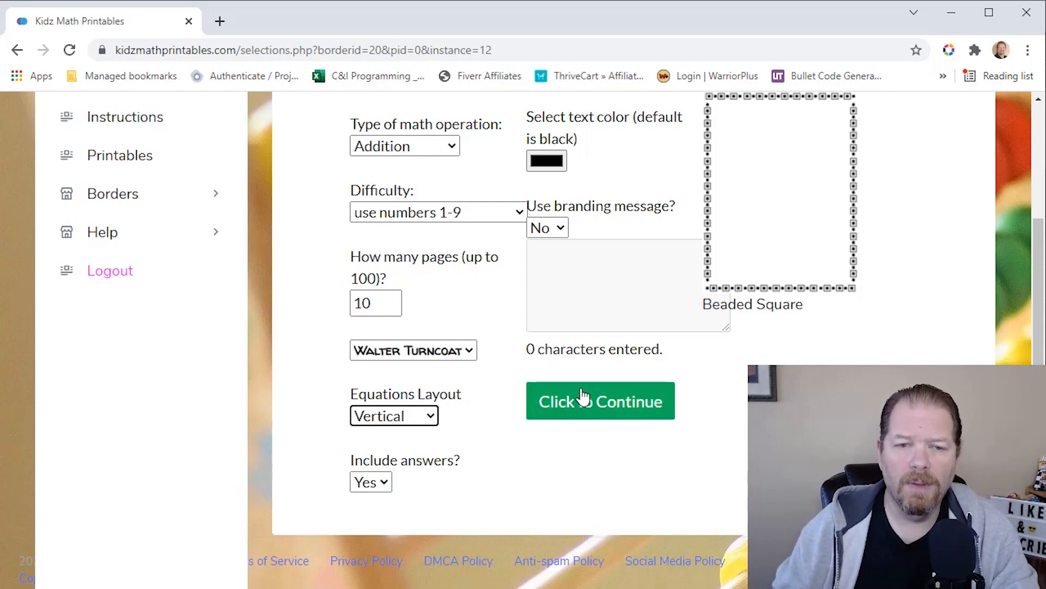
- Generate the 13-page addition PDF and look through its problems and answers page
{"action": "left_click", "coordinate": [600, 400]}
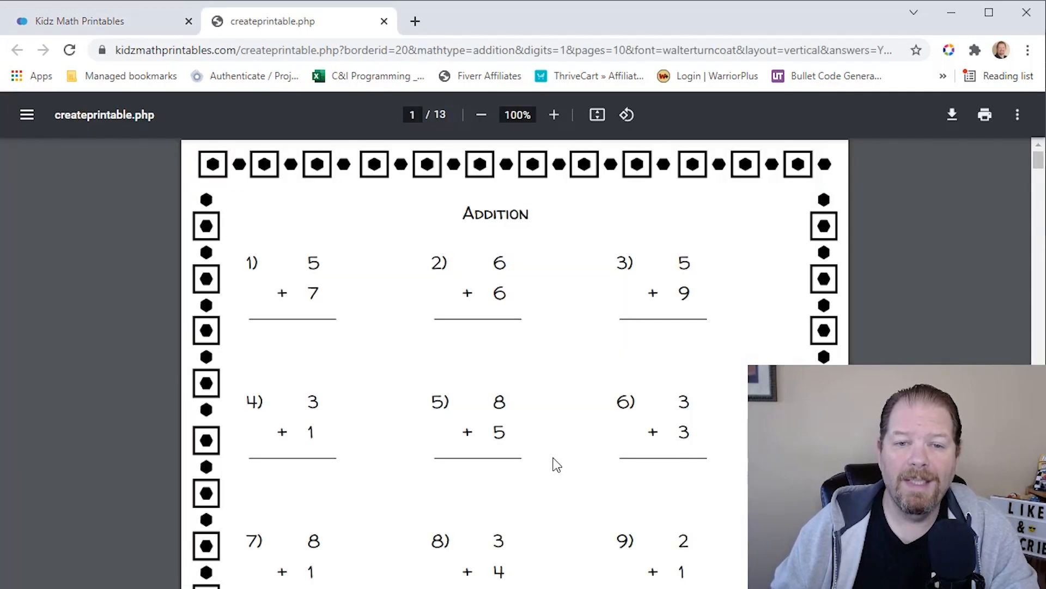
{"action": "mouse_move", "coordinate": [468, 402]}
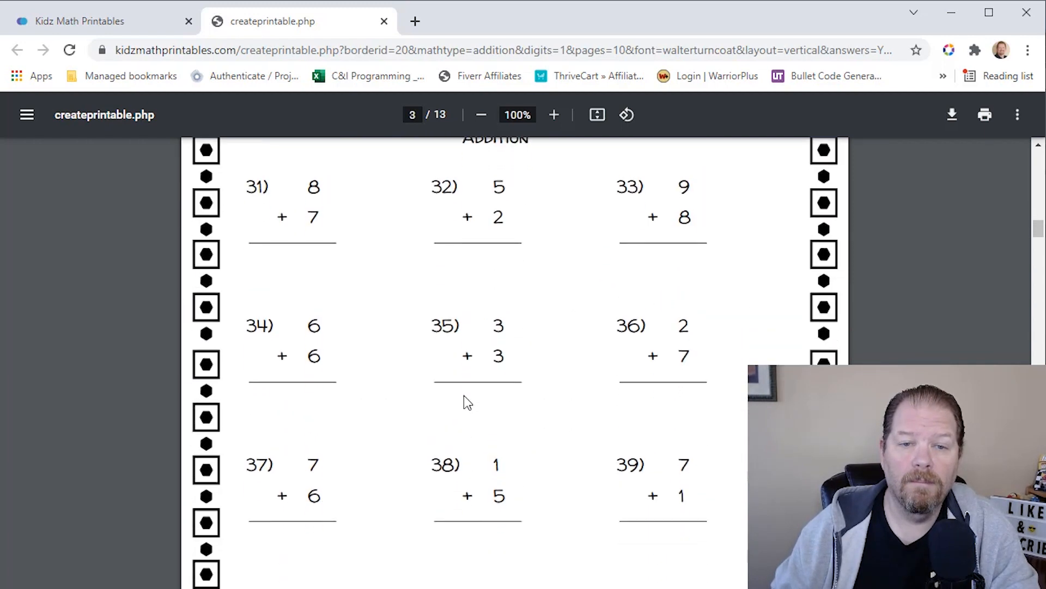
{"action": "scroll", "scroll_direction": "down", "scroll_amount": 3}
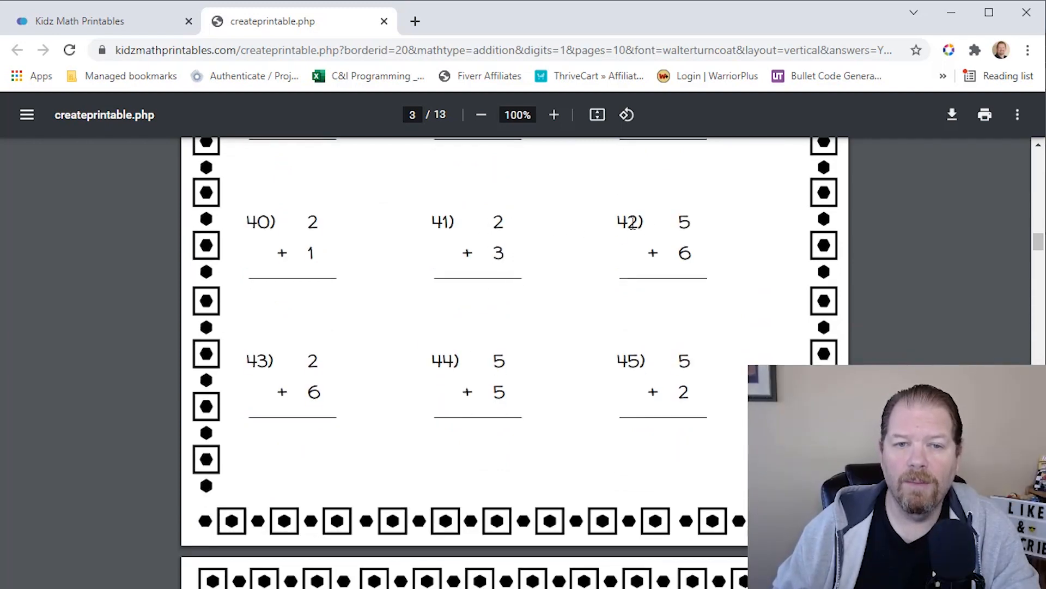
{"action": "mouse_move", "coordinate": [459, 343]}
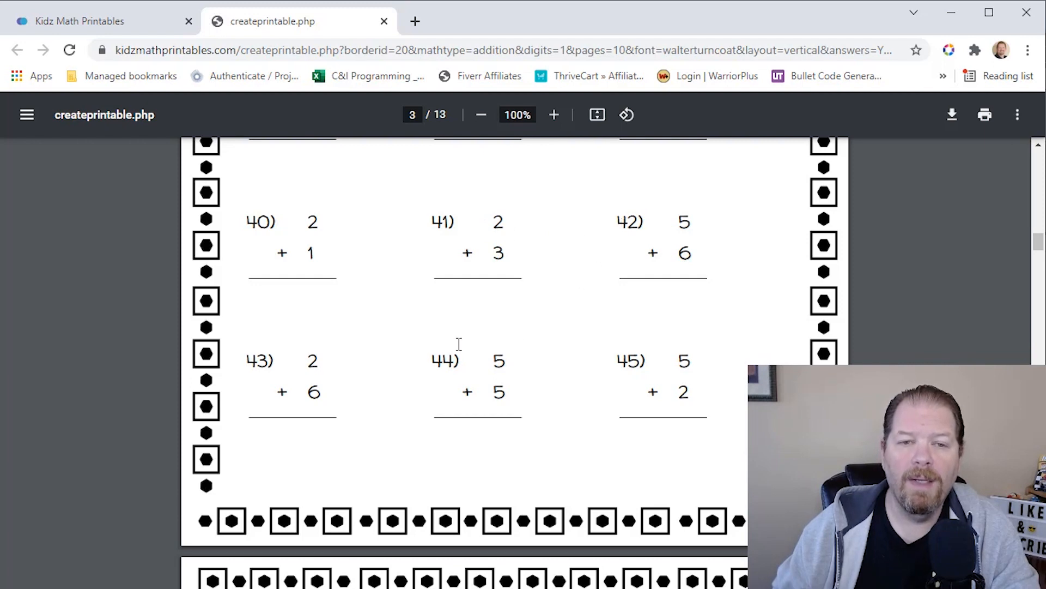
{"action": "mouse_move", "coordinate": [480, 313]}
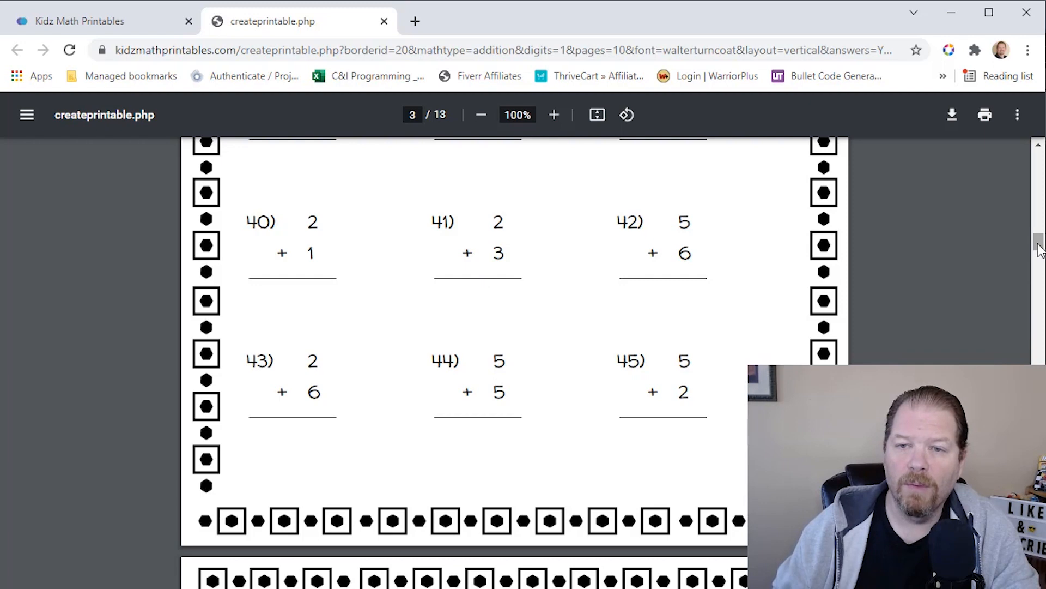
{"action": "scroll", "scroll_direction": "down", "scroll_amount": 3}
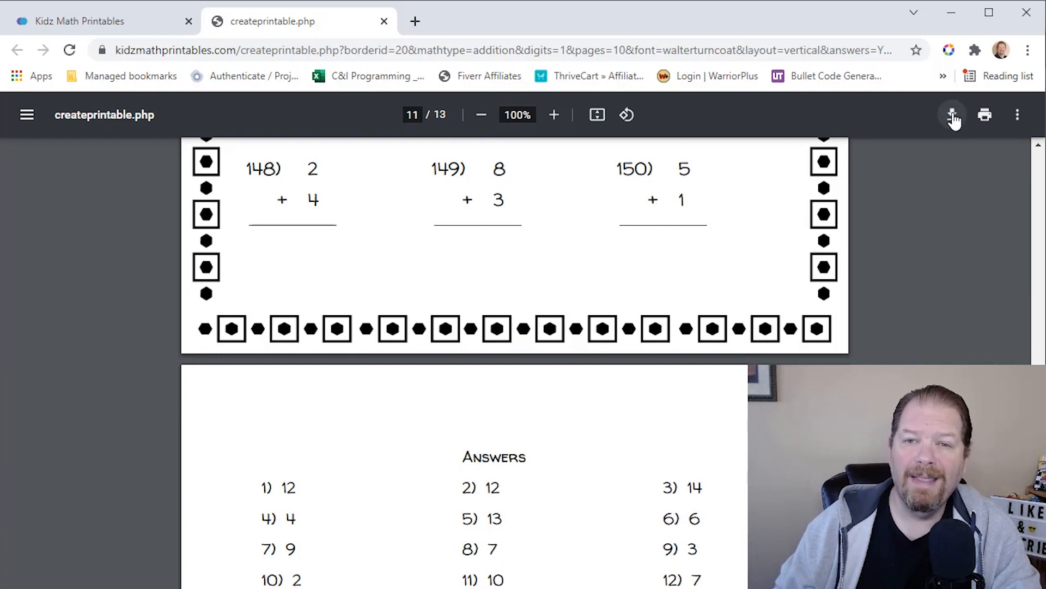
{"action": "mouse_move", "coordinate": [952, 114]}
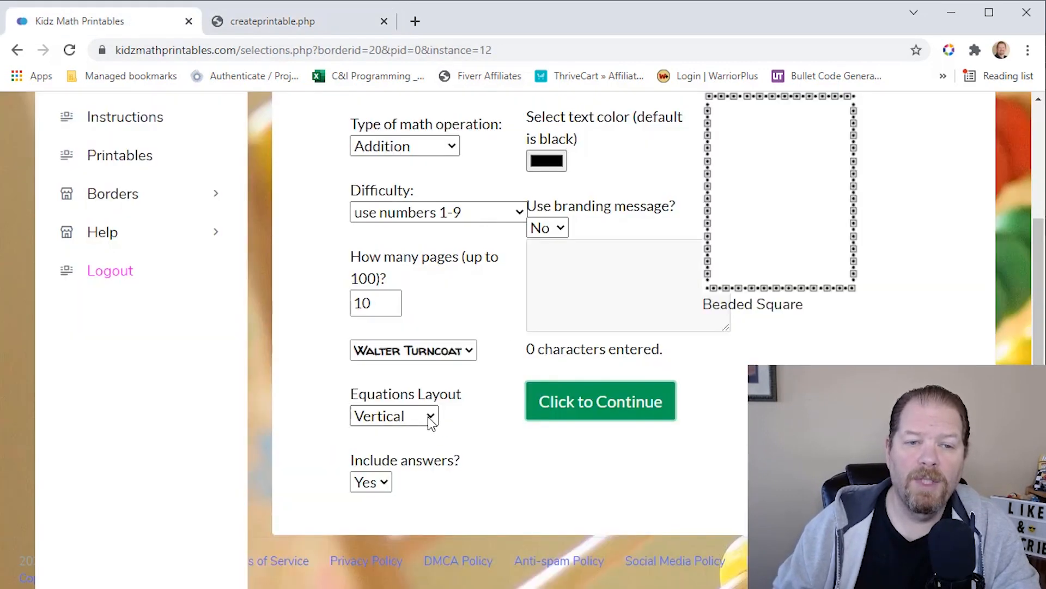
- Switch the equations to horizontal layout and generate the new worksheet PDF
{"action": "left_click", "coordinate": [393, 415]}
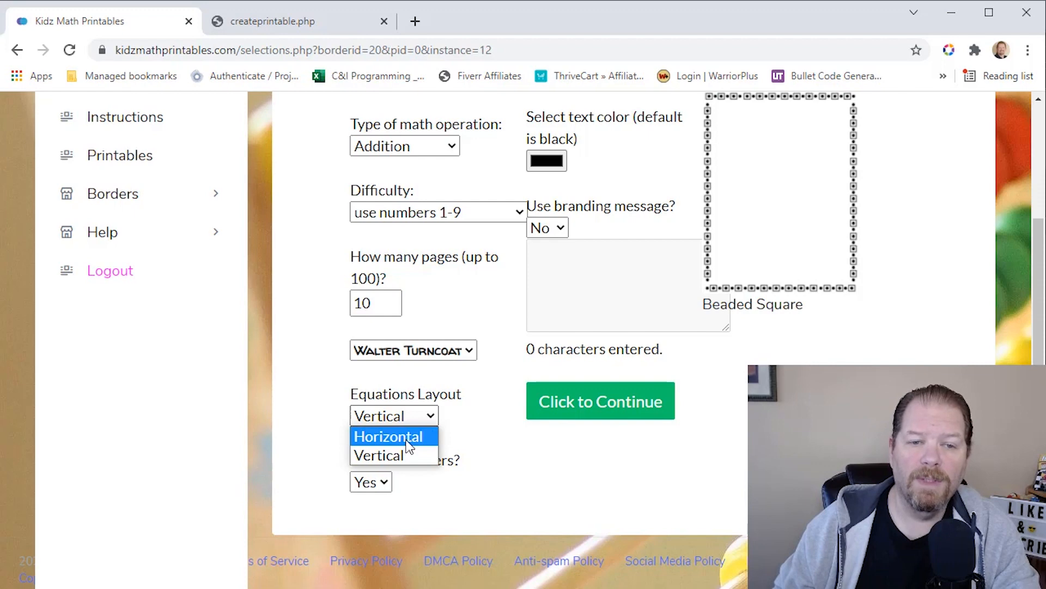
{"action": "left_click", "coordinate": [388, 436]}
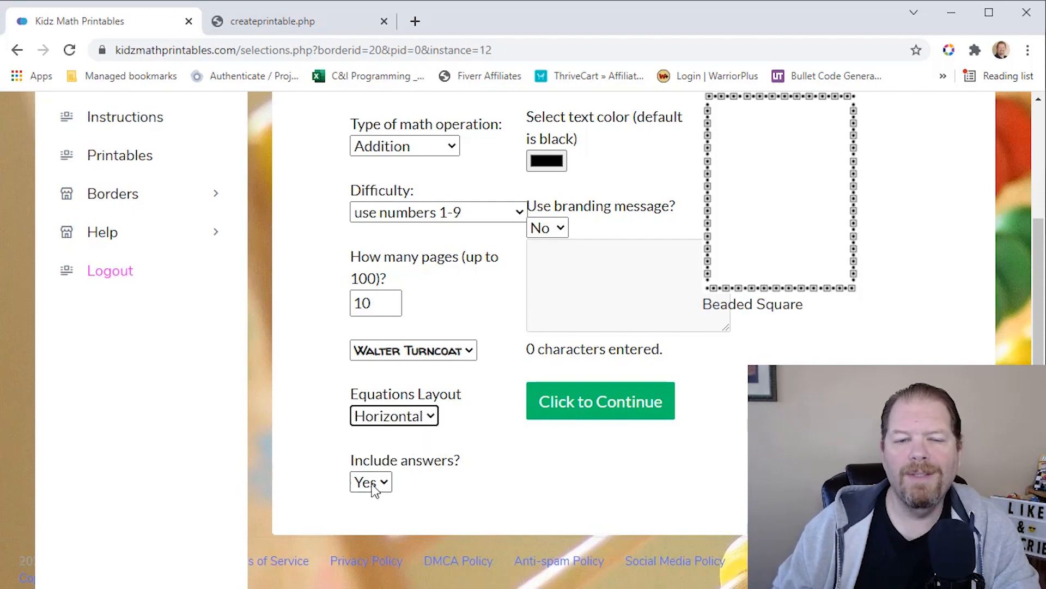
{"action": "mouse_move", "coordinate": [384, 507]}
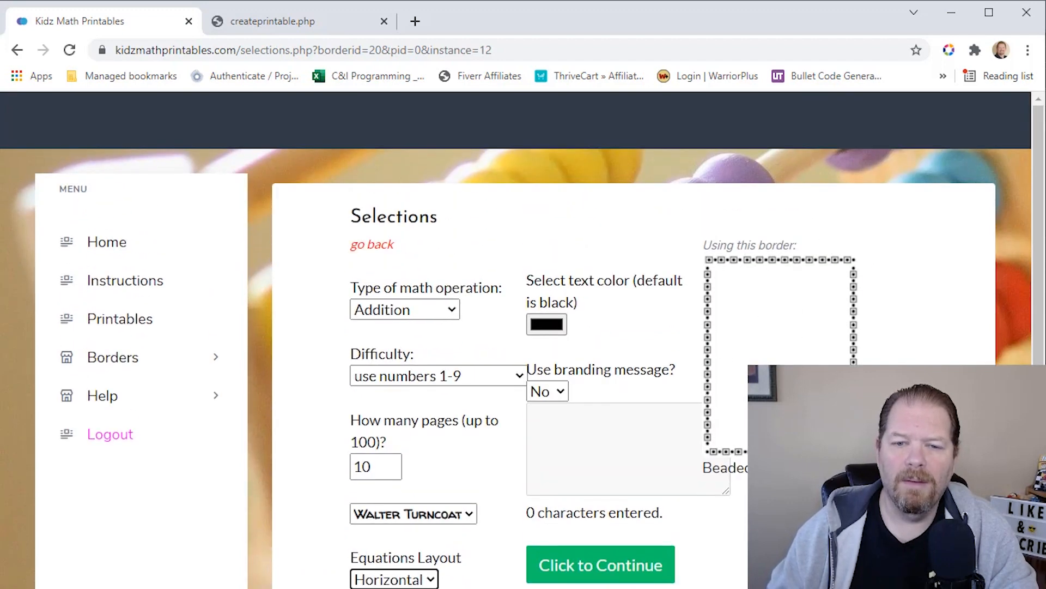
{"action": "left_click", "coordinate": [598, 563]}
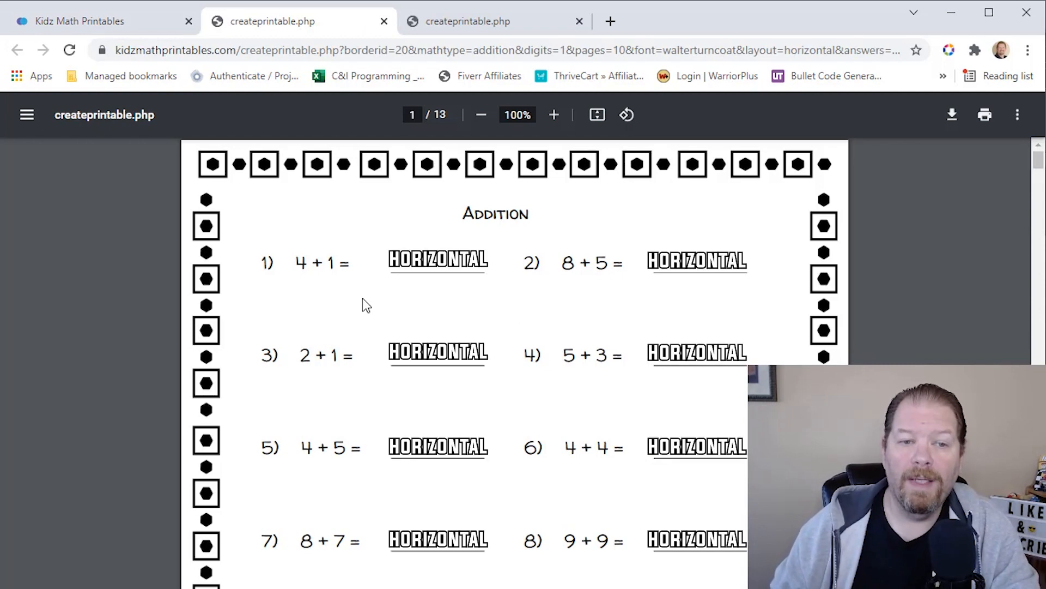
- Review the math operation and difficulty dropdowns, keeping addition with numbers 1-9
{"action": "scroll", "scroll_direction": "down", "scroll_amount": 3}
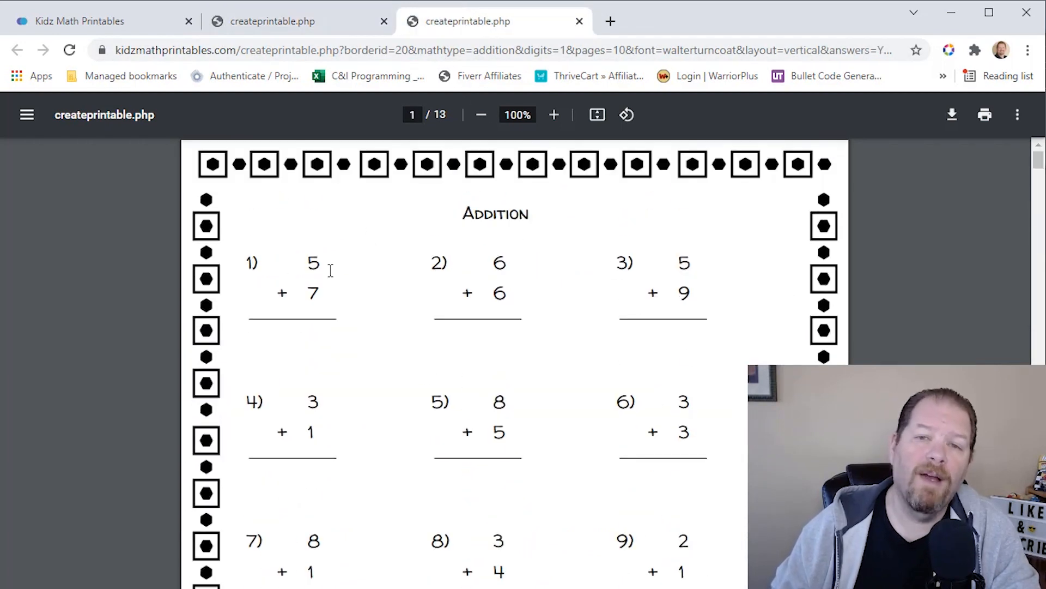
{"action": "mouse_move", "coordinate": [368, 75]}
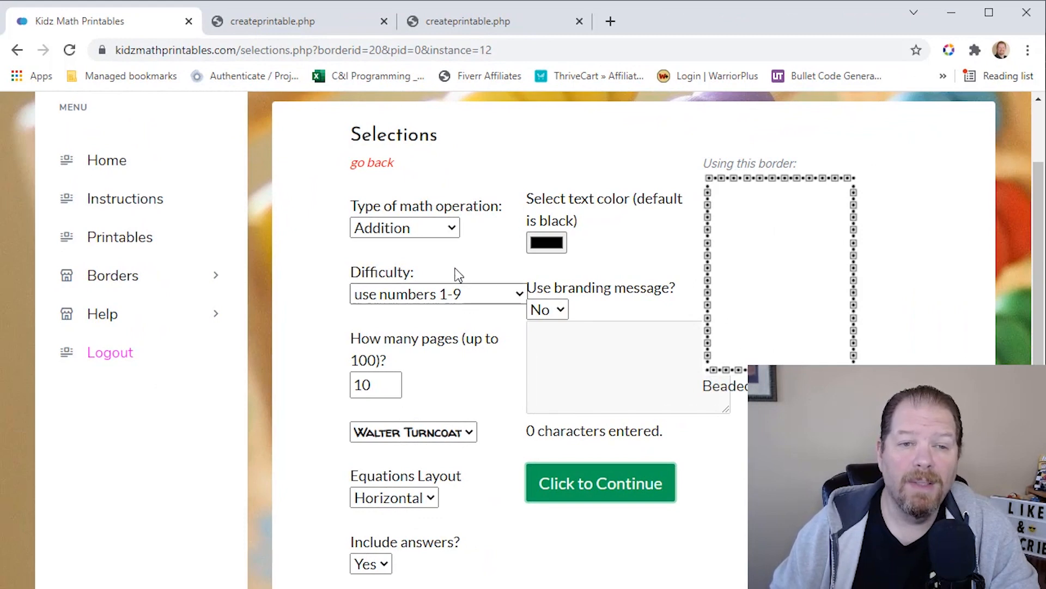
{"action": "left_click", "coordinate": [405, 228]}
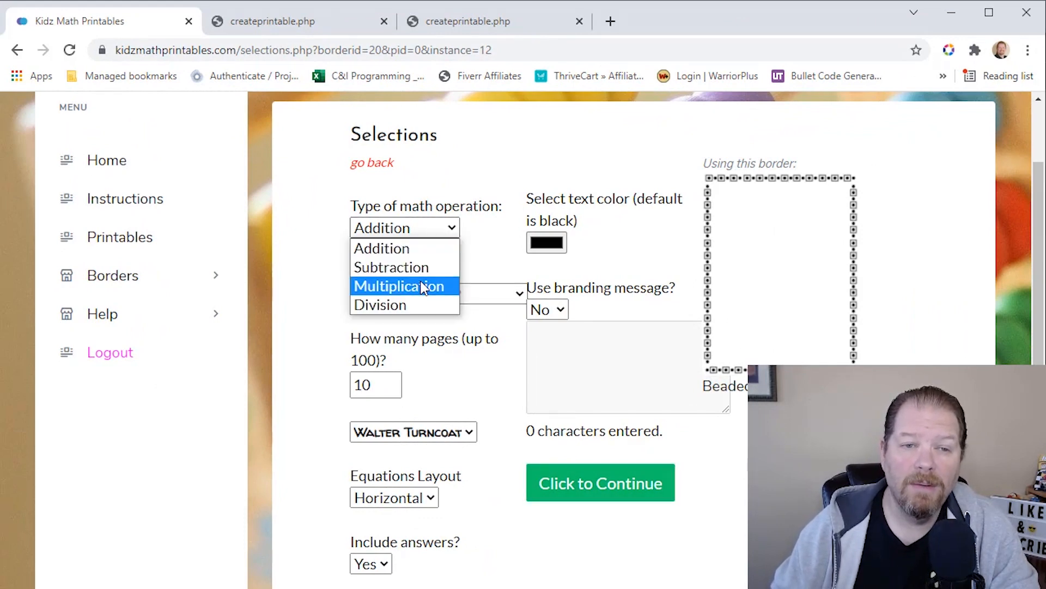
{"action": "left_click", "coordinate": [438, 294]}
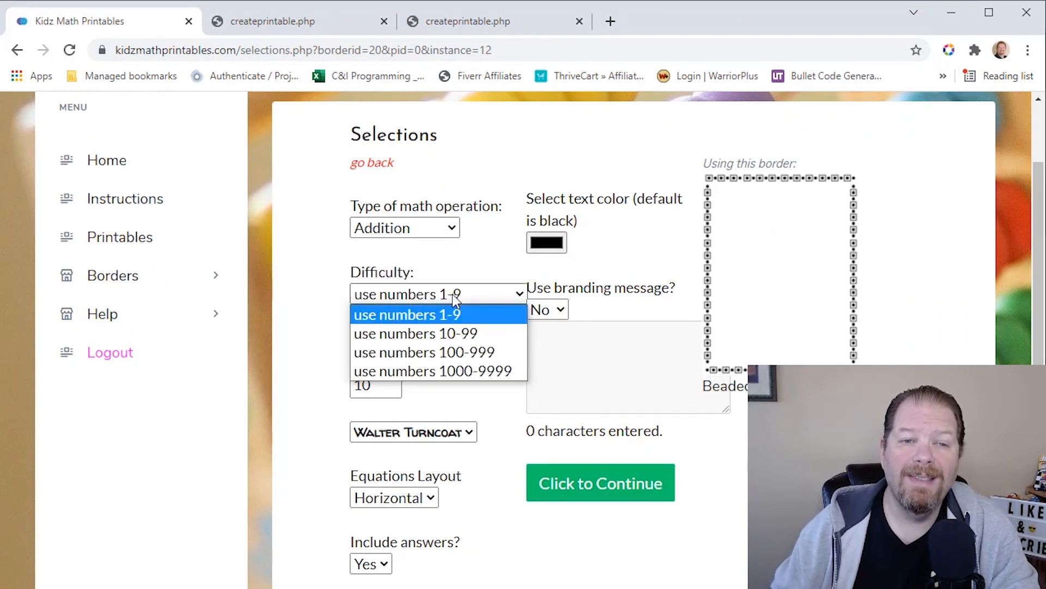
{"action": "left_click", "coordinate": [405, 314]}
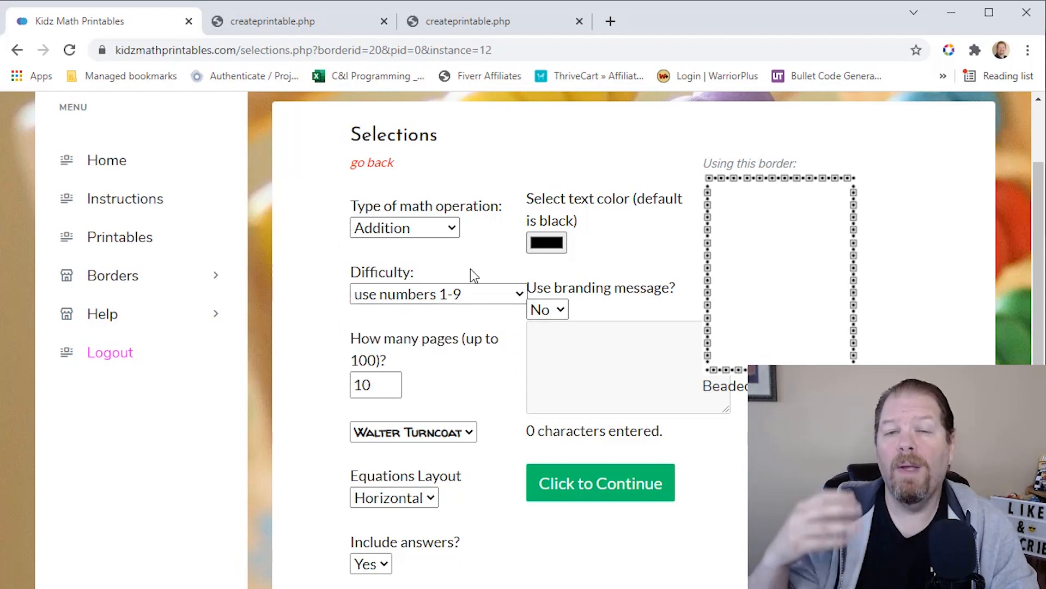